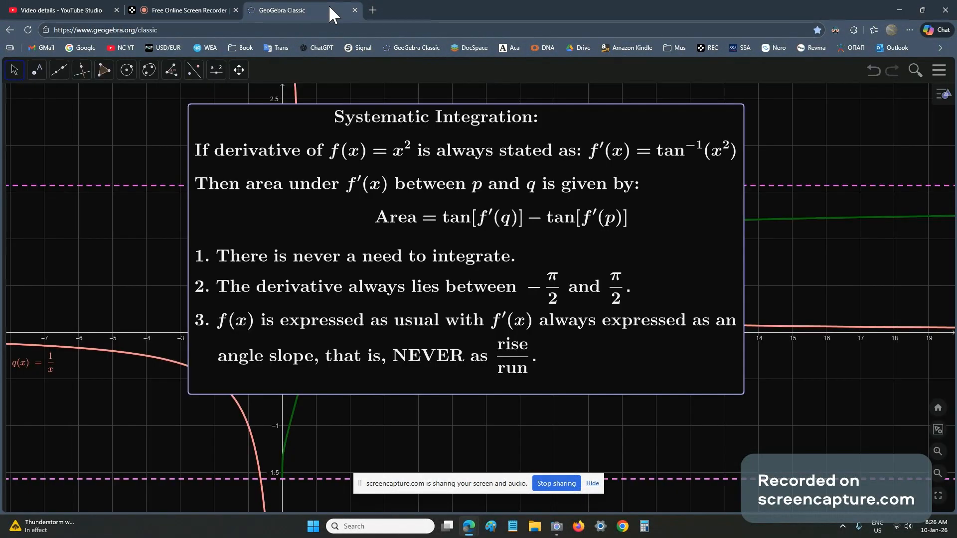
Uncheck Systematic Integration to hide its note, showing the 1/x graph with area 1.60944.
click(555, 527)
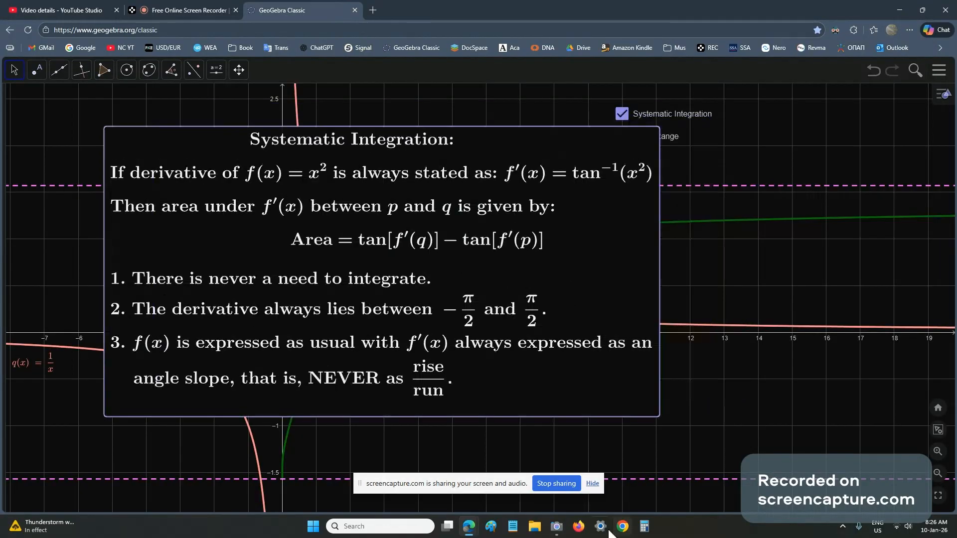
click(556, 526)
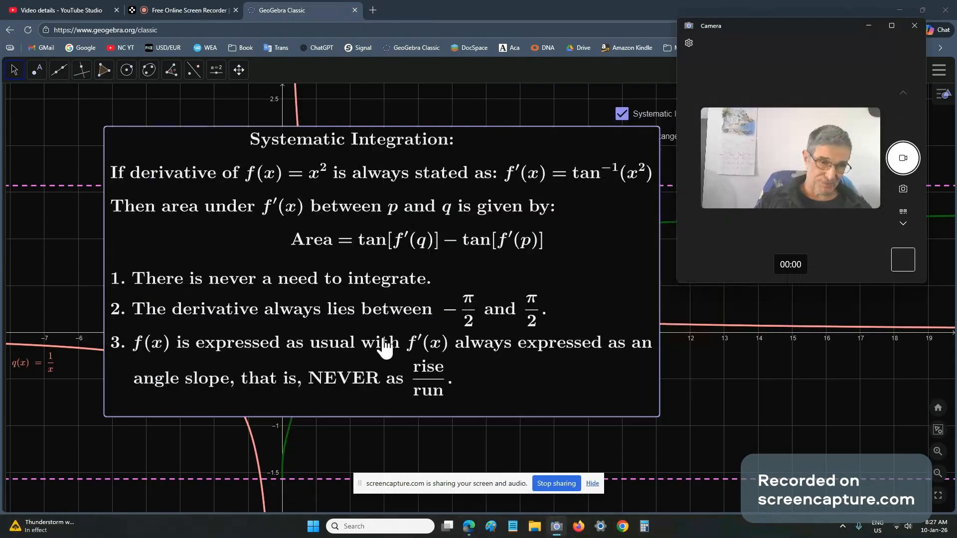
mouse_move(461, 366)
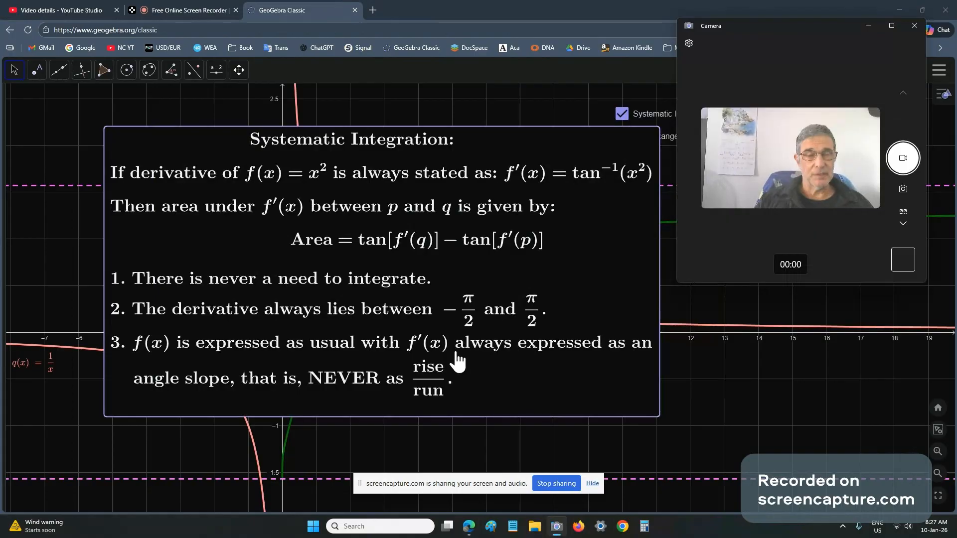
mouse_move(443, 325)
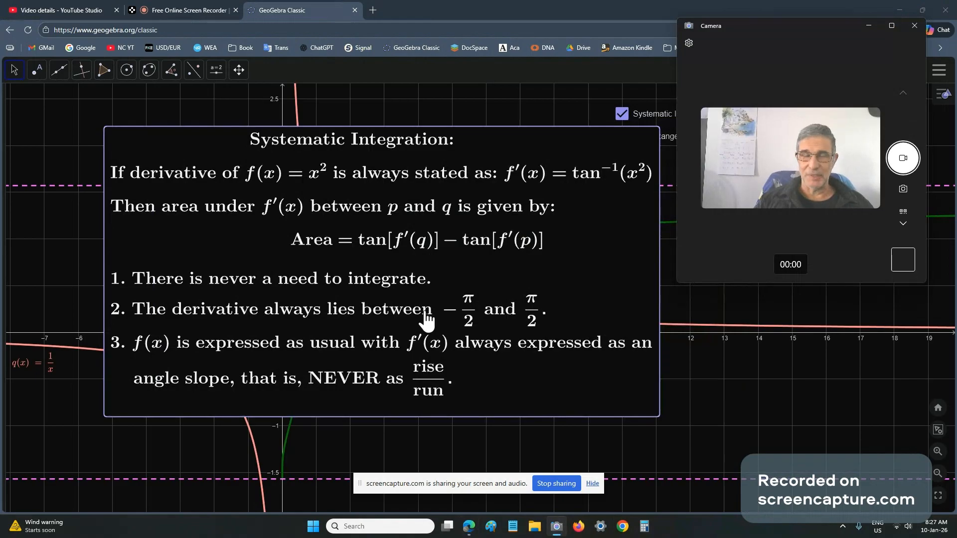
mouse_move(432, 317)
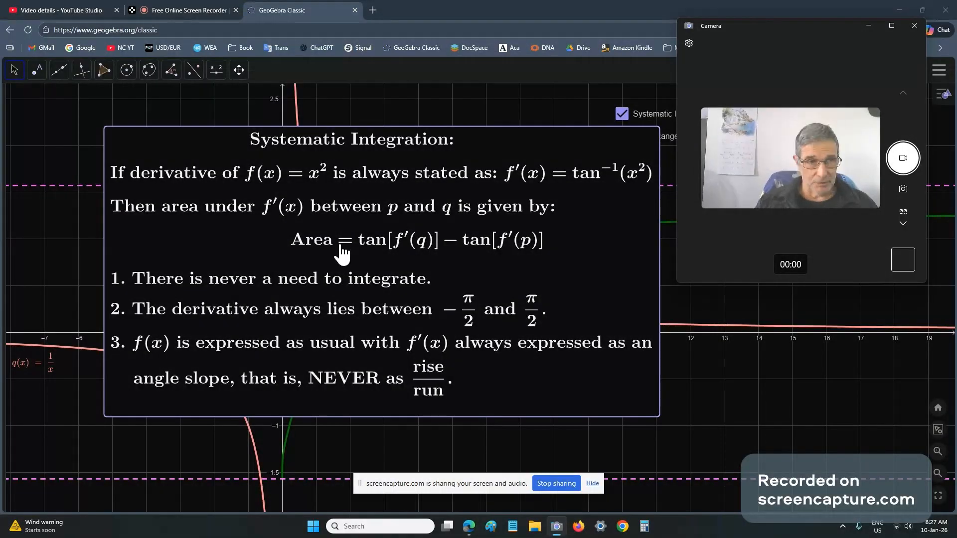
mouse_move(373, 263)
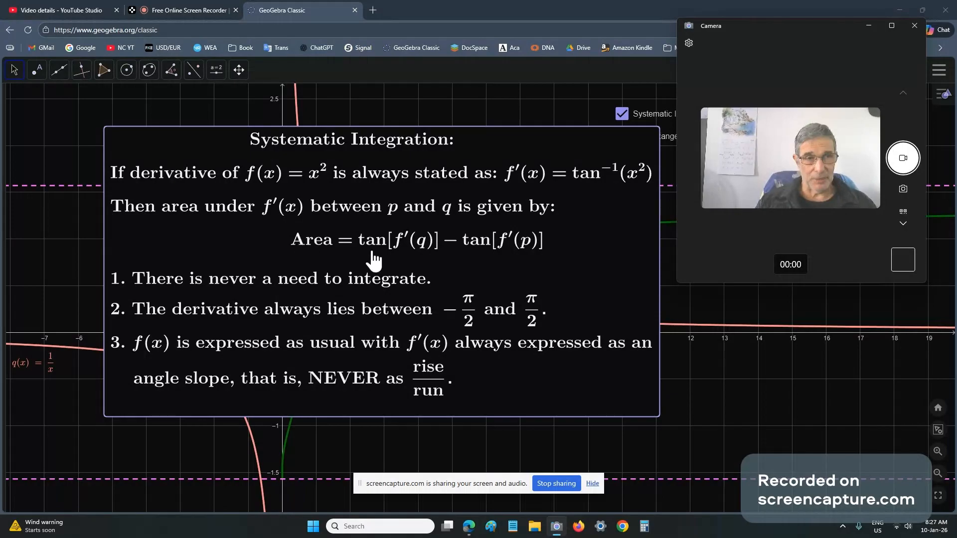
mouse_move(386, 264)
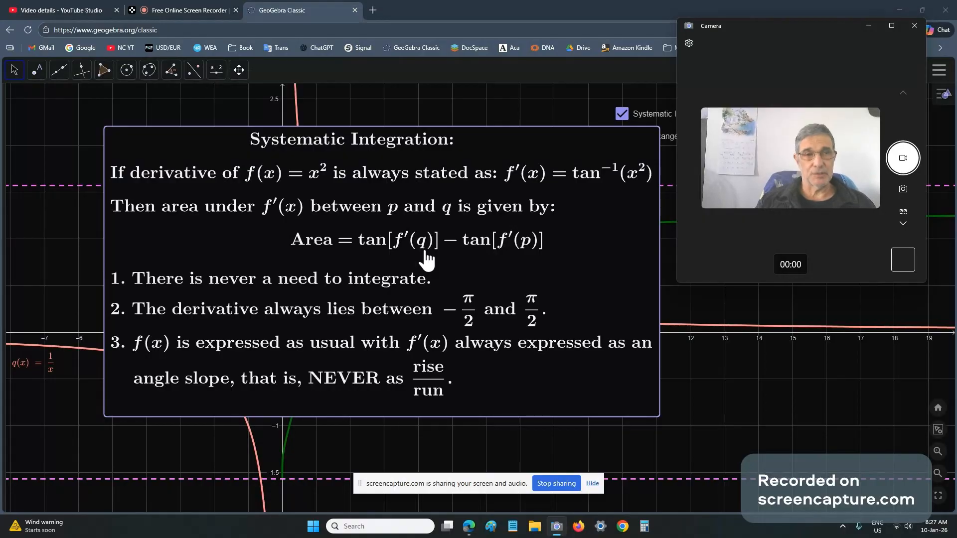
mouse_move(524, 262)
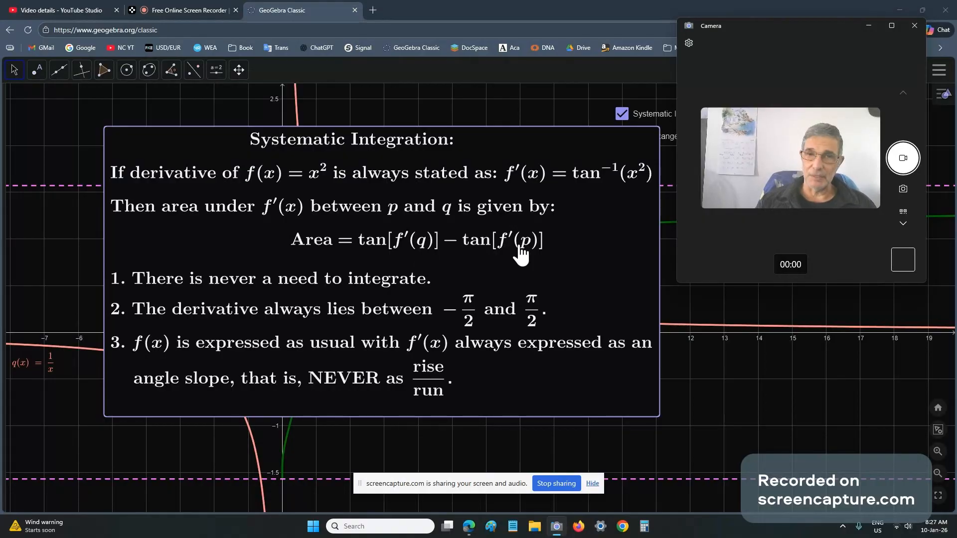
mouse_move(230, 334)
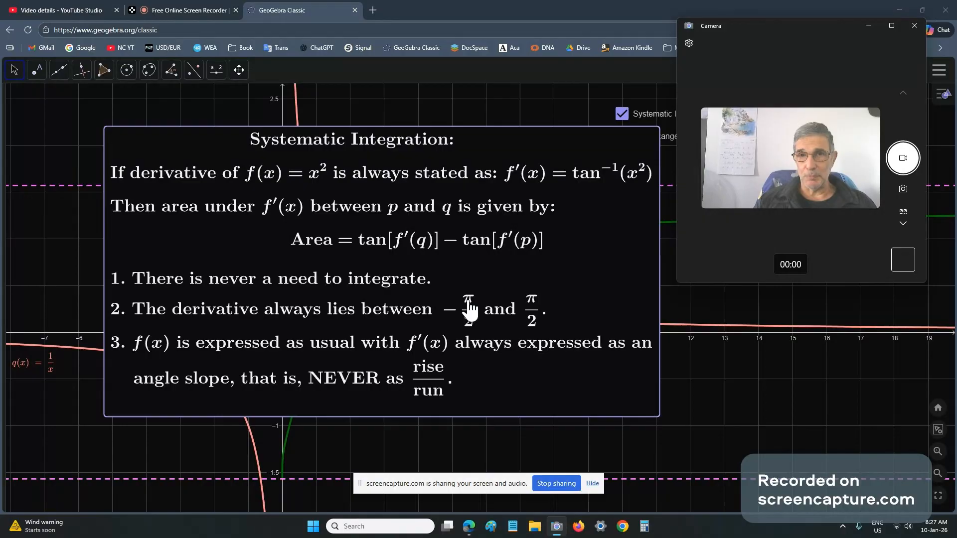
mouse_move(374, 216)
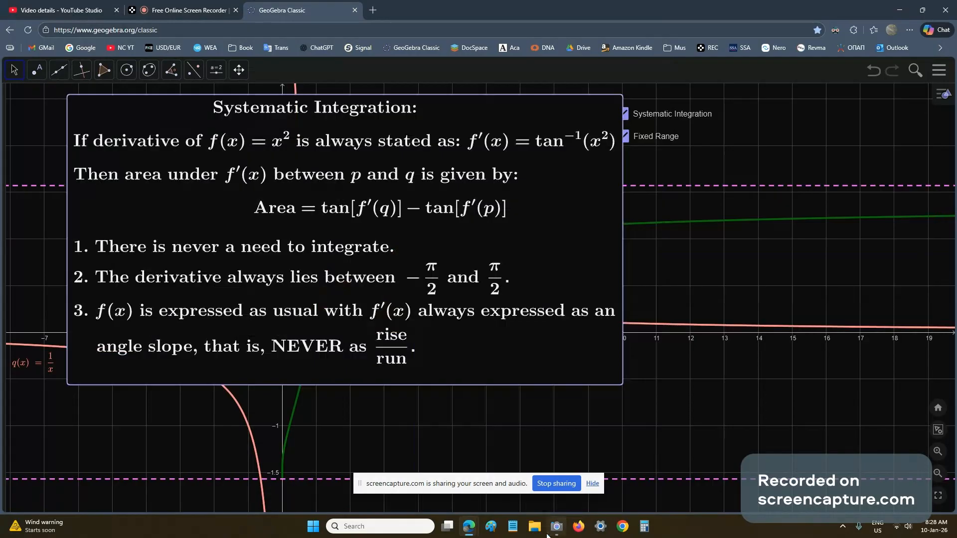
click(559, 526)
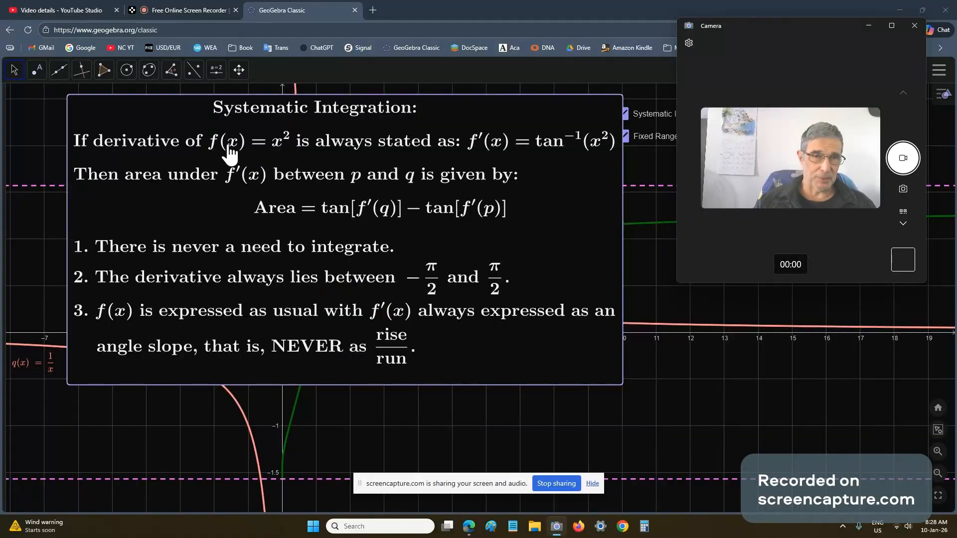
mouse_move(582, 152)
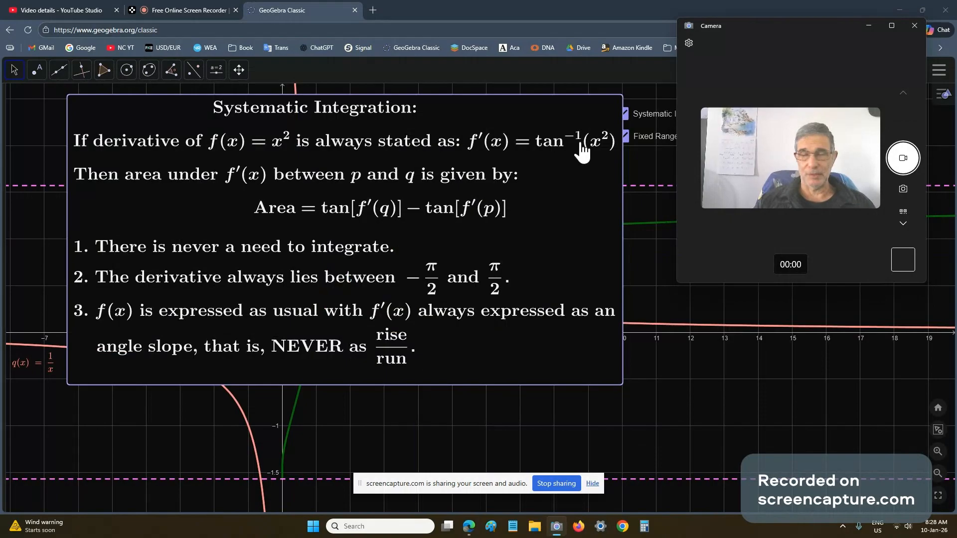
mouse_move(573, 155)
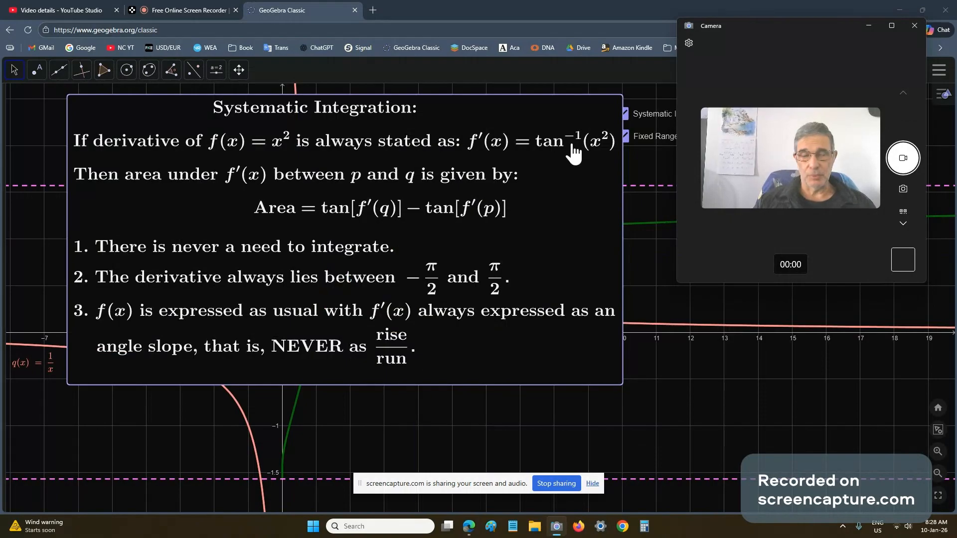
mouse_move(559, 159)
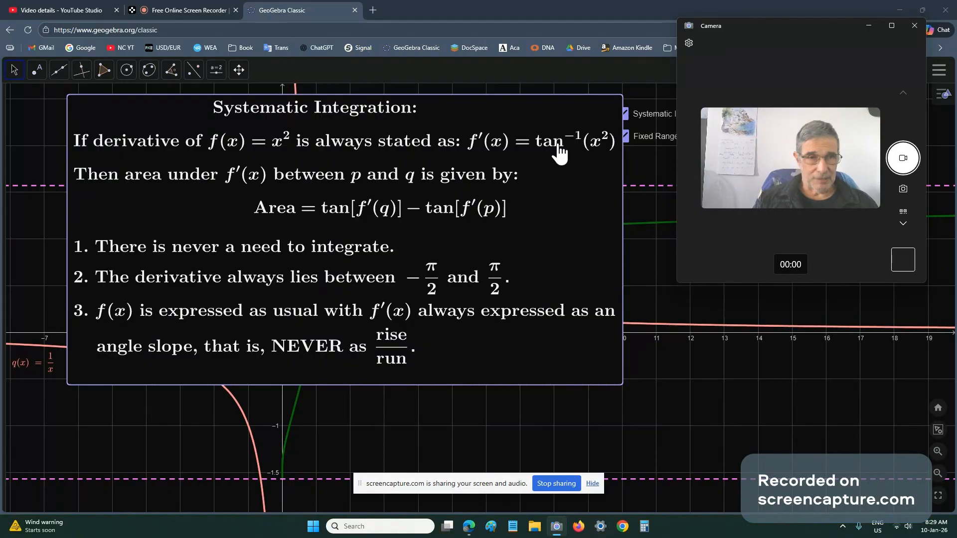
mouse_move(658, 121)
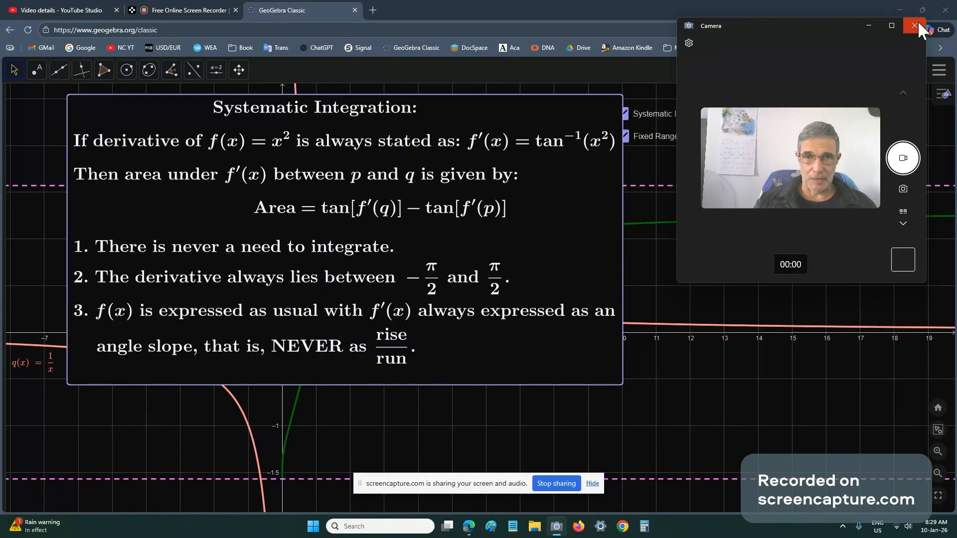
click(914, 25)
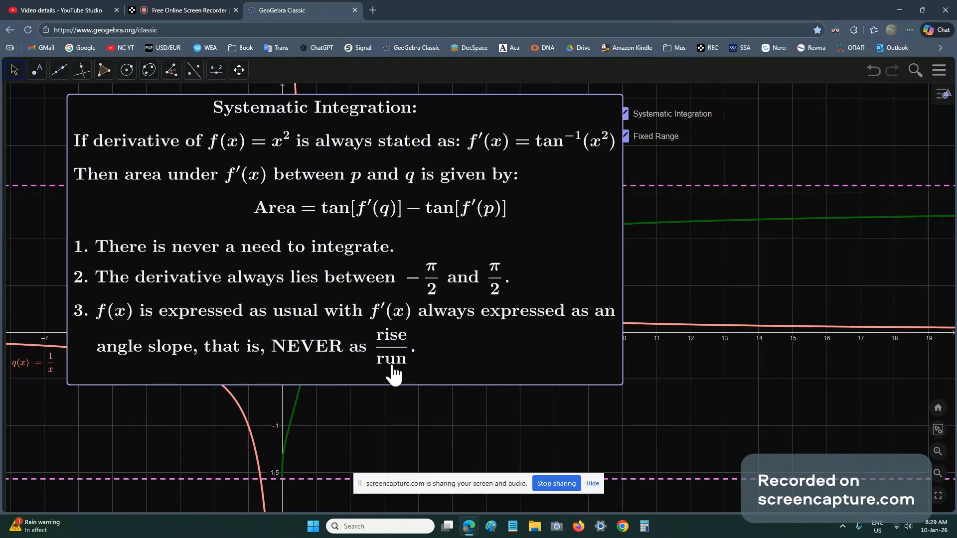
click(622, 113)
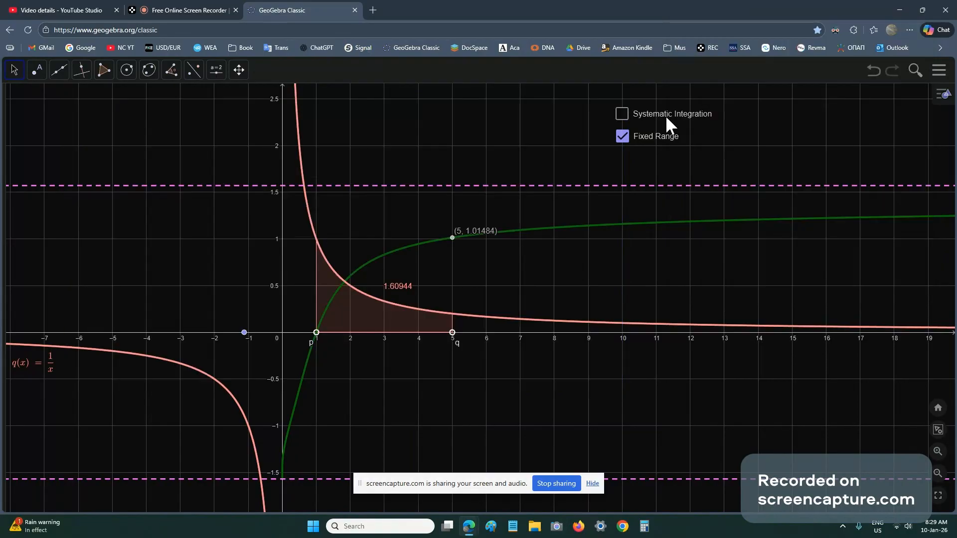
mouse_move(386, 266)
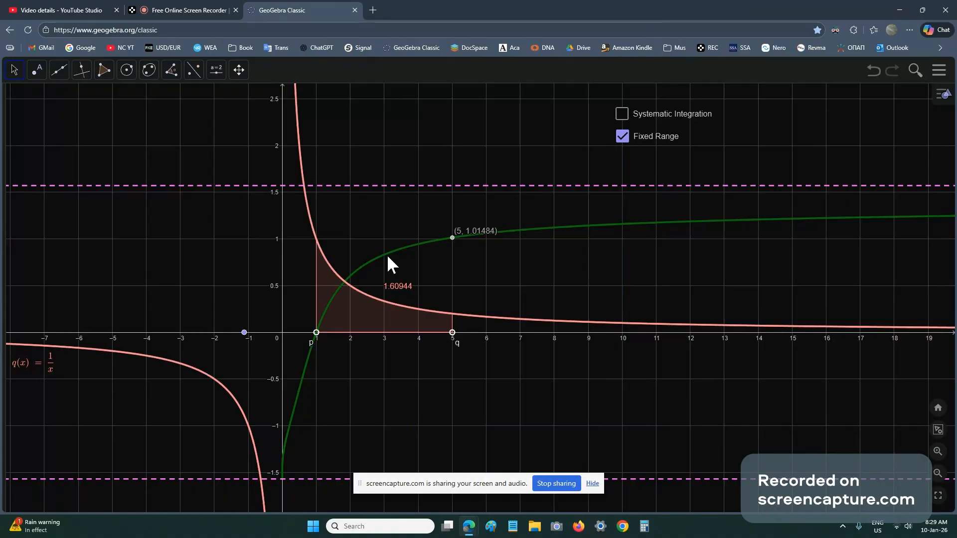
mouse_move(293, 260)
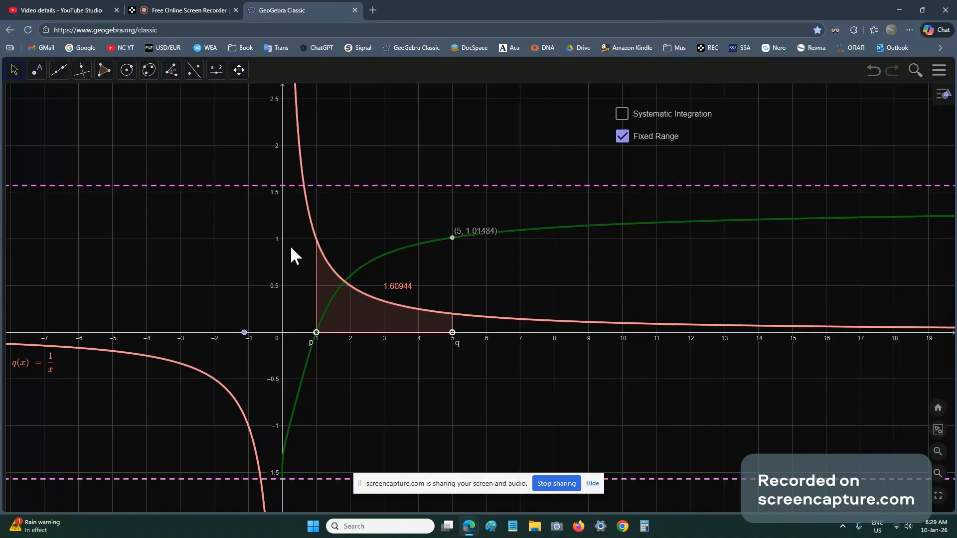
mouse_move(370, 307)
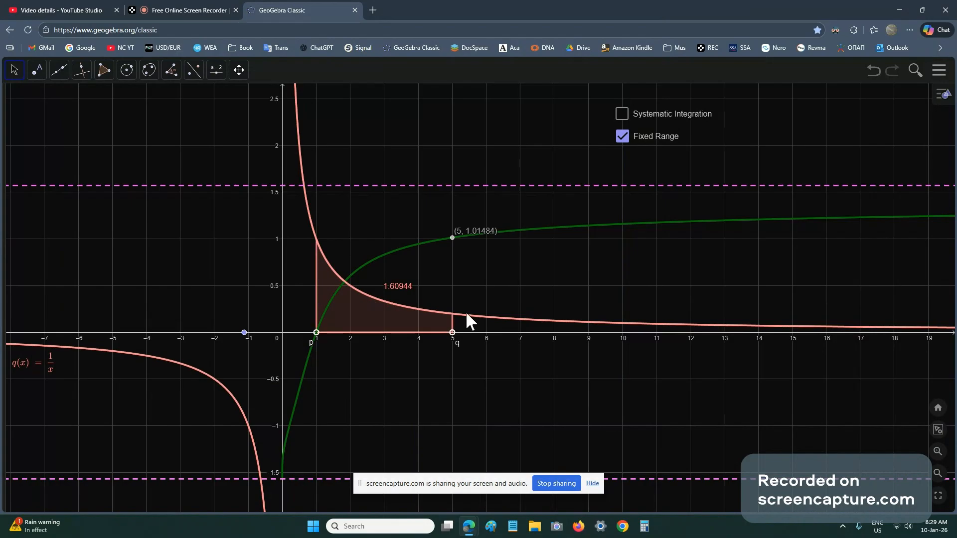
mouse_move(366, 320)
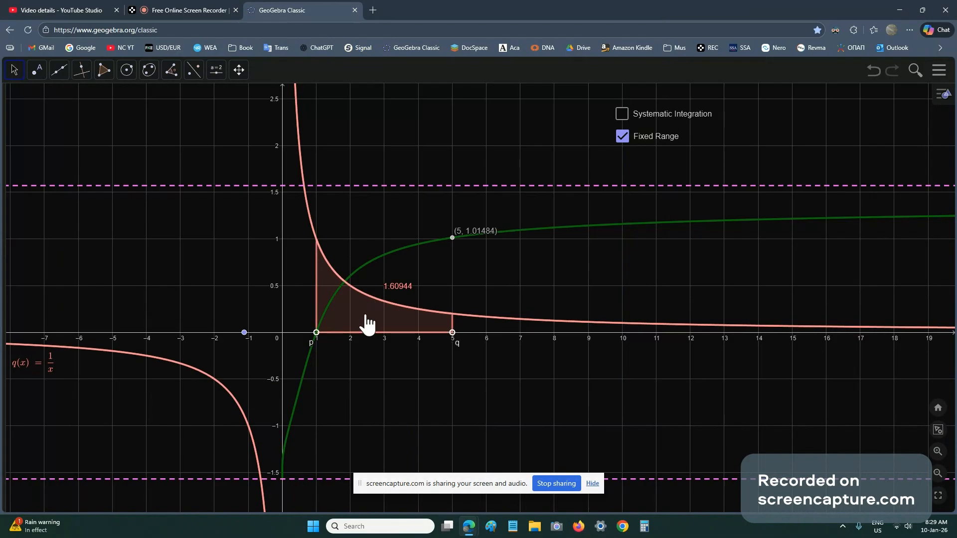
mouse_move(601, 180)
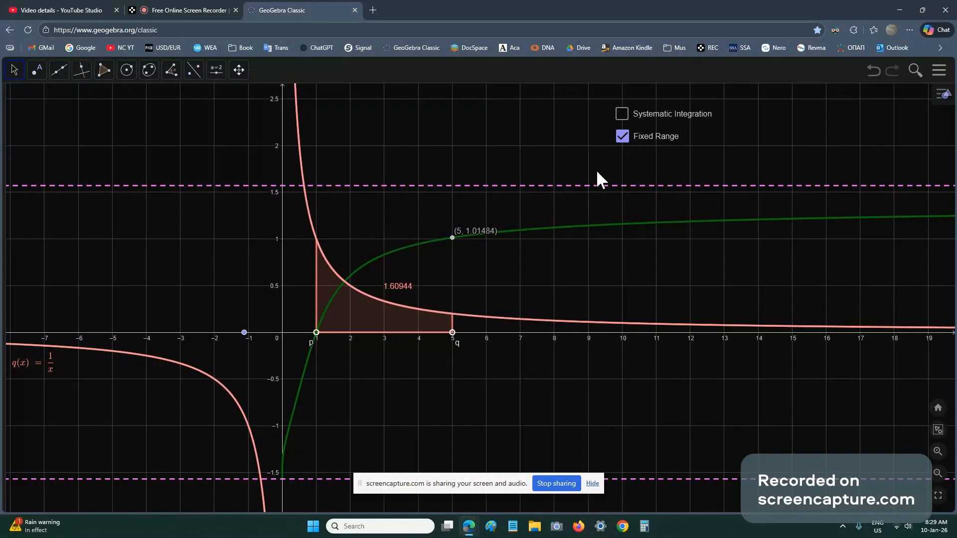
click(622, 114)
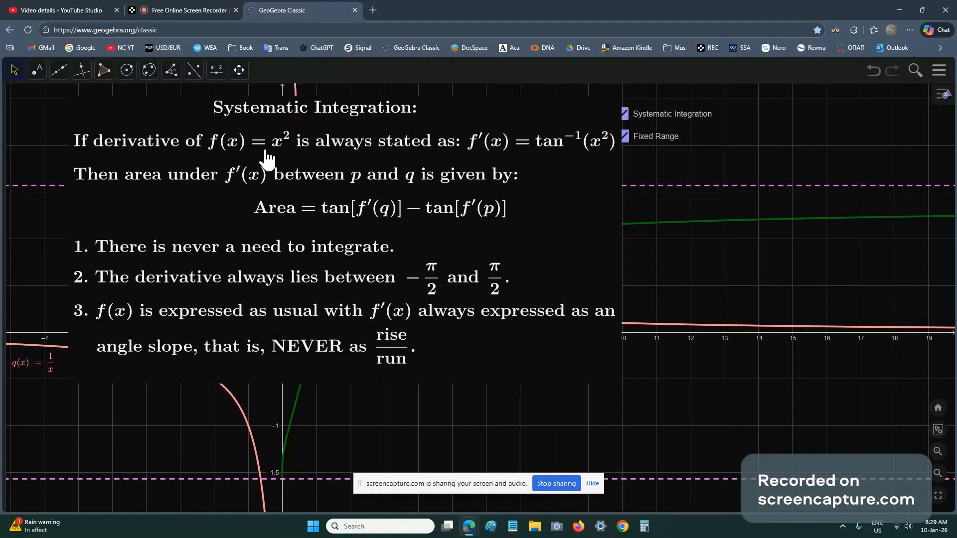
mouse_move(277, 155)
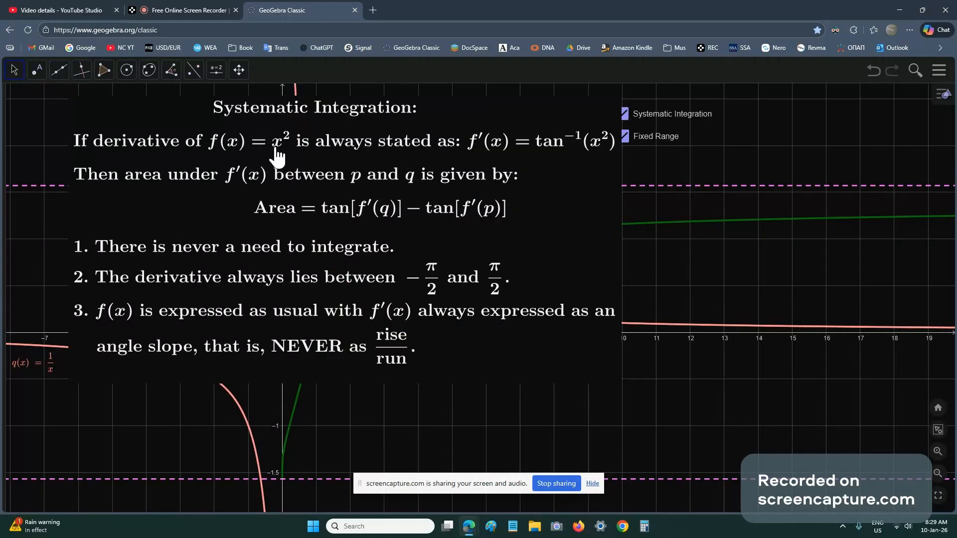
mouse_move(496, 154)
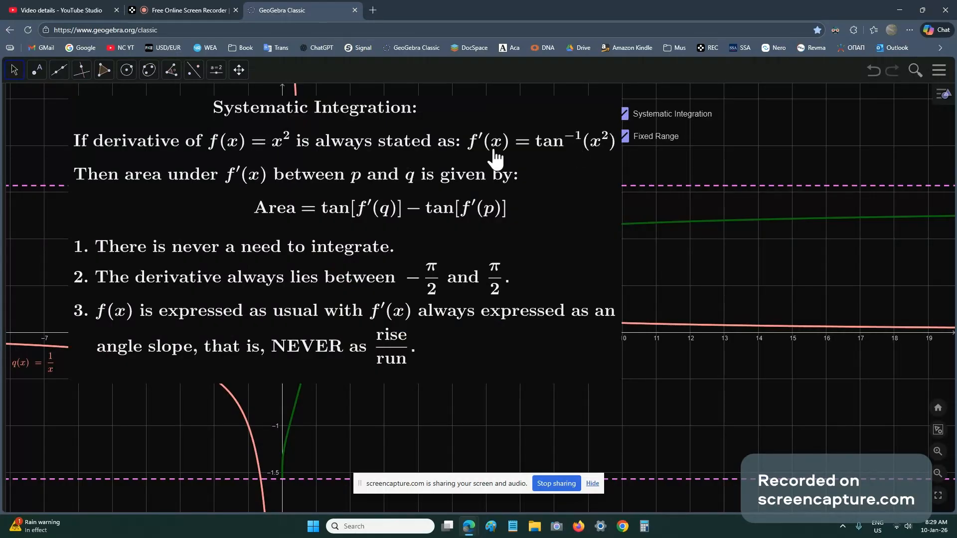
mouse_move(597, 150)
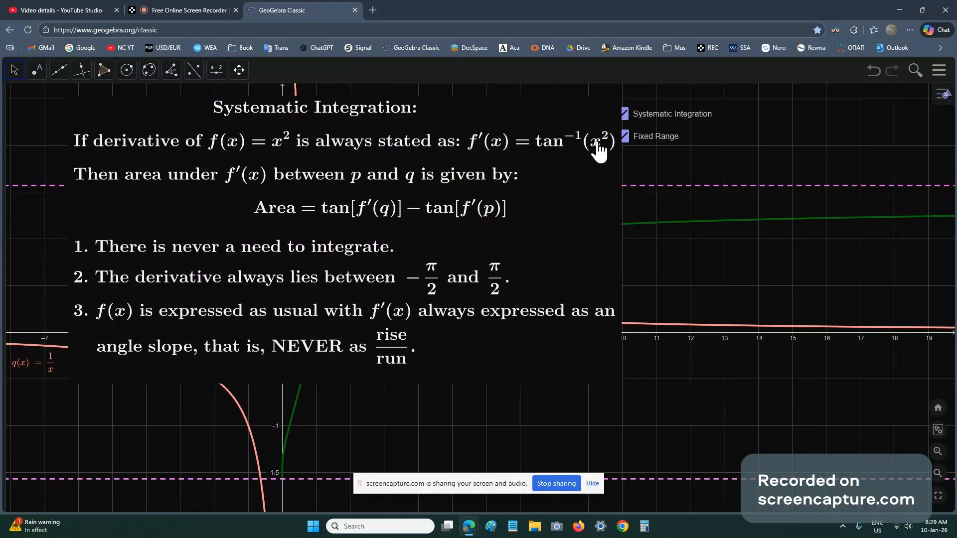
mouse_move(596, 146)
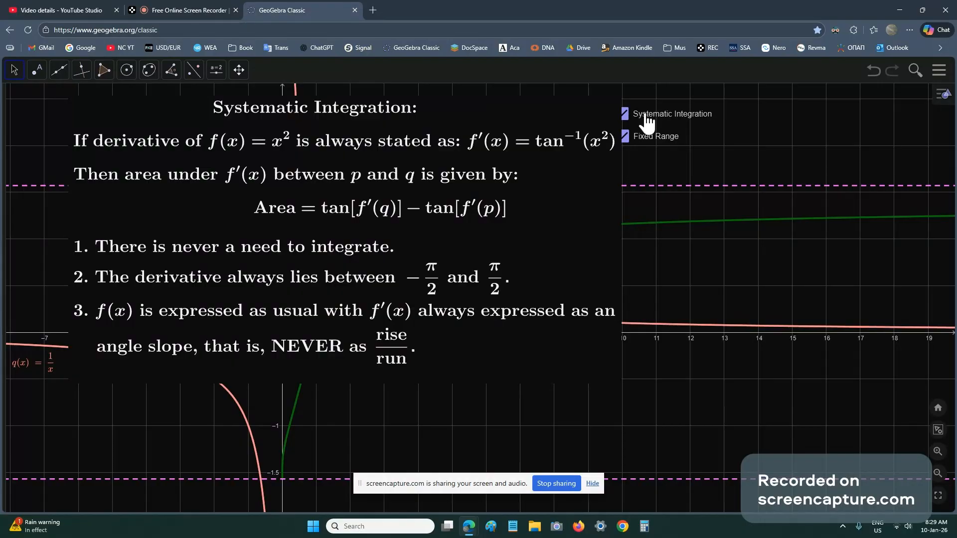
Hide the Systematic Integration note and place p at x=1 and q at x=2, giving area 0.69315.
click(622, 113)
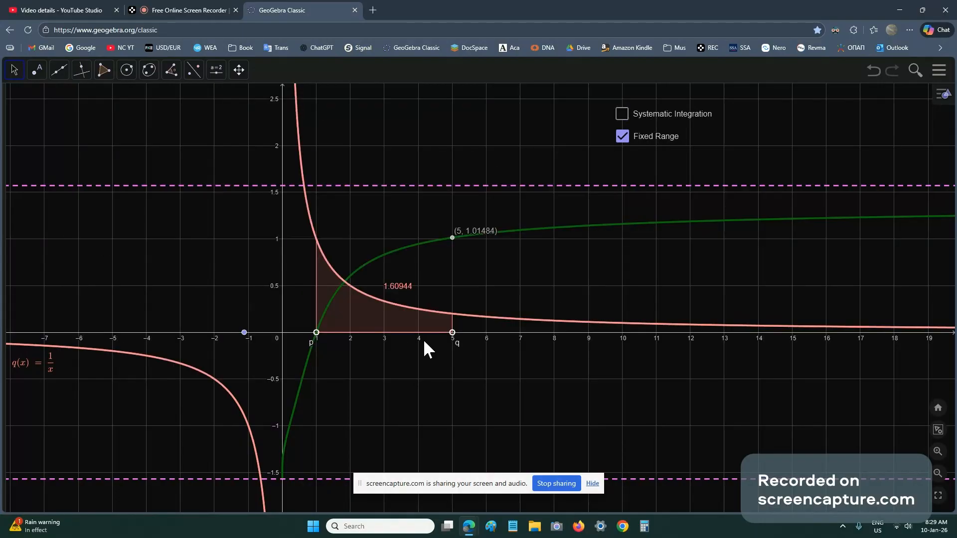
drag(316, 333, 350, 332)
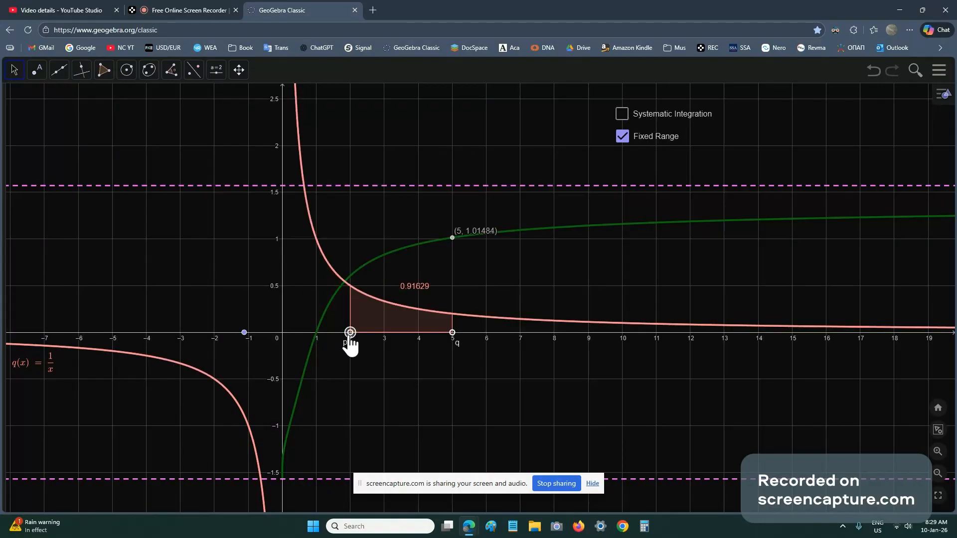
mouse_move(496, 351)
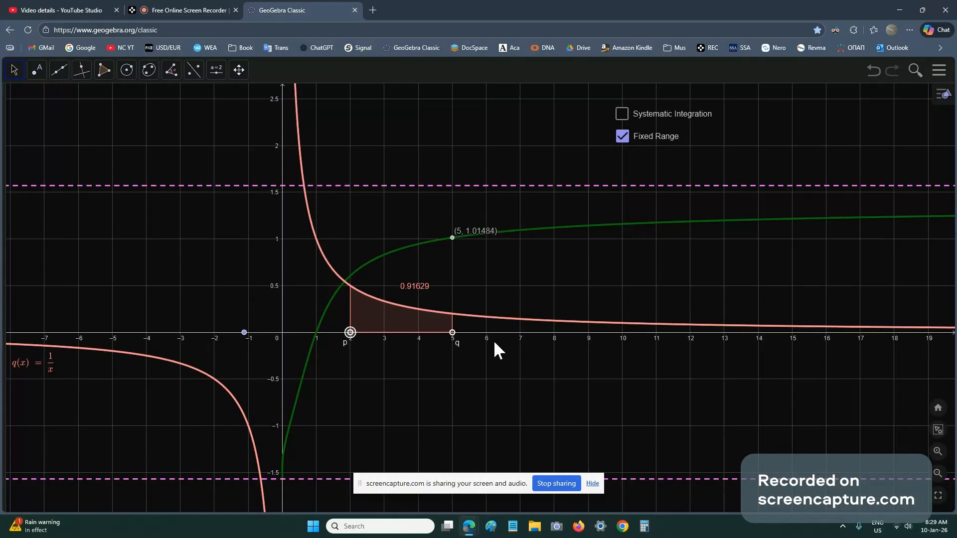
drag(451, 333, 419, 333)
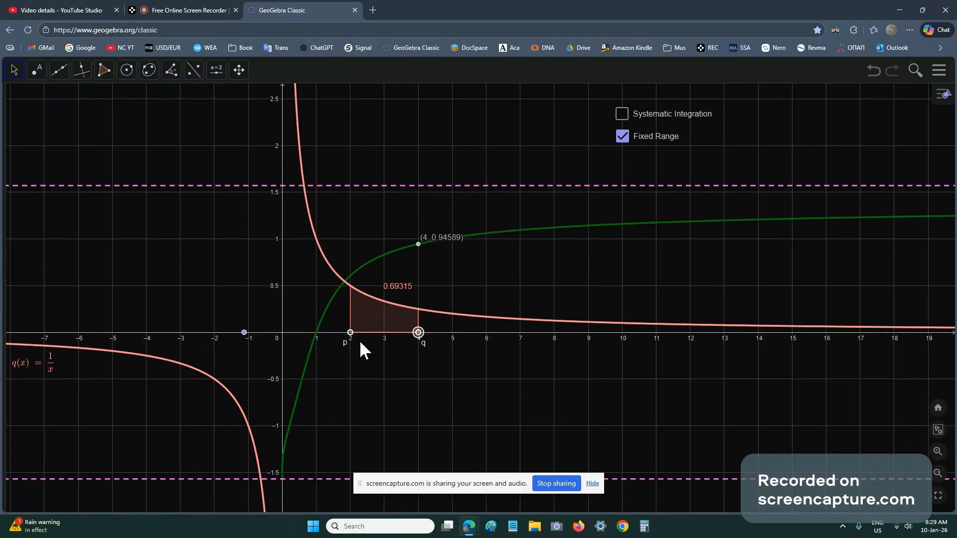
drag(350, 332, 316, 332)
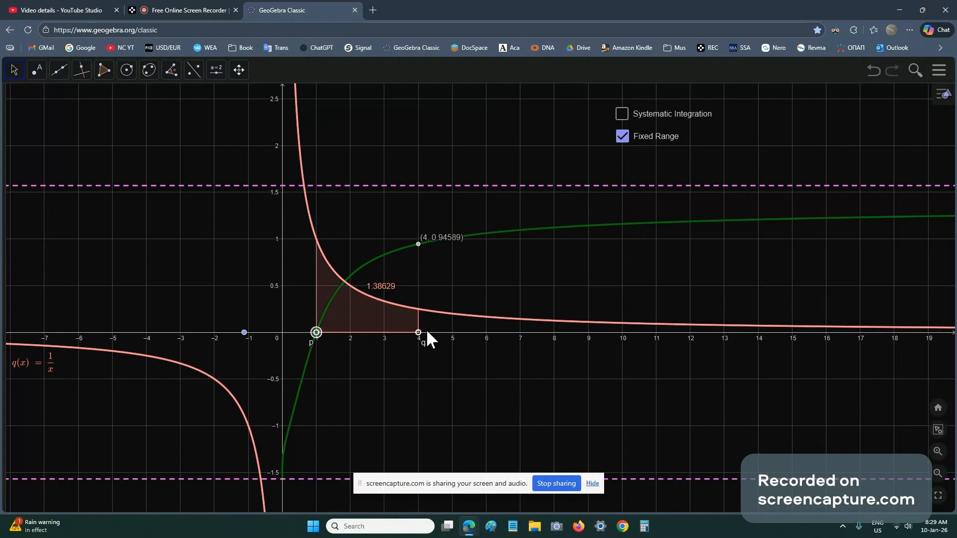
drag(419, 333, 350, 332)
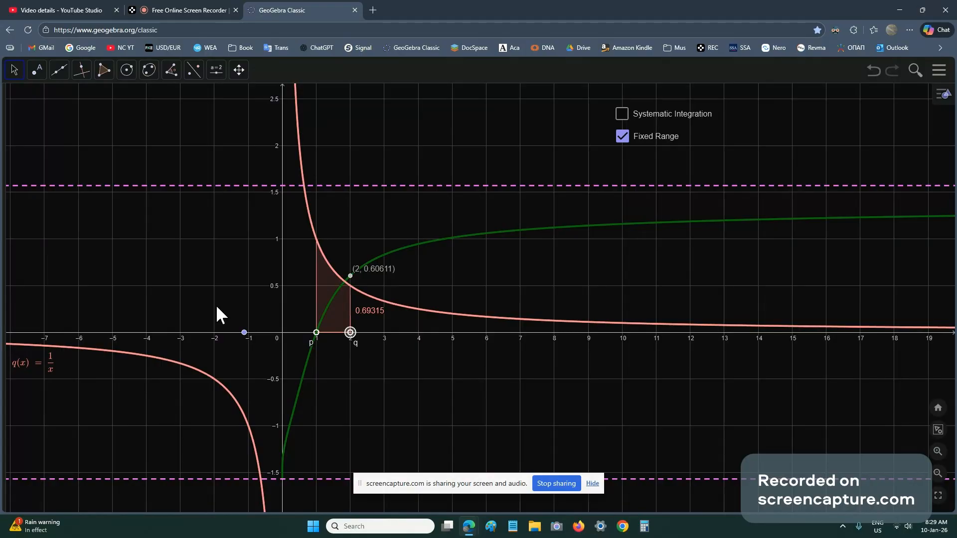
mouse_move(191, 327)
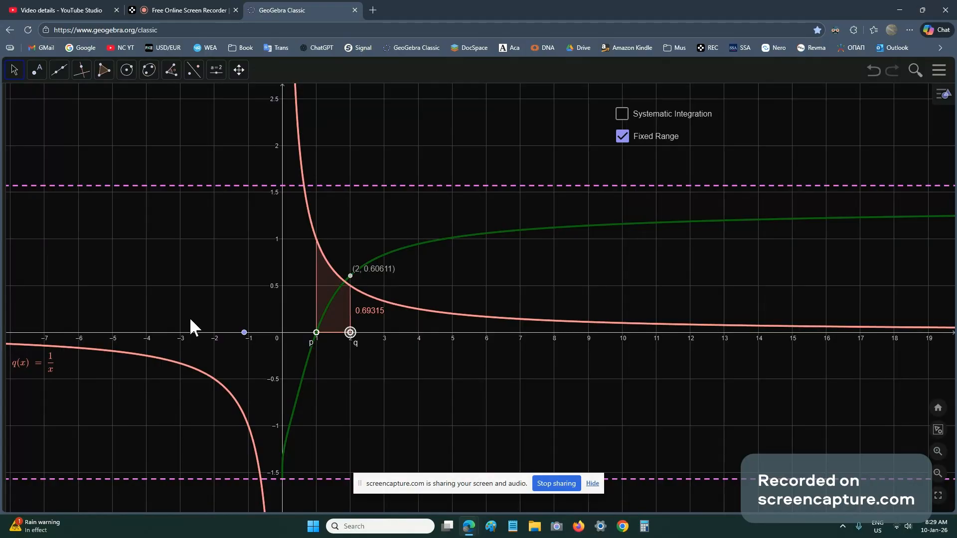
mouse_move(170, 290)
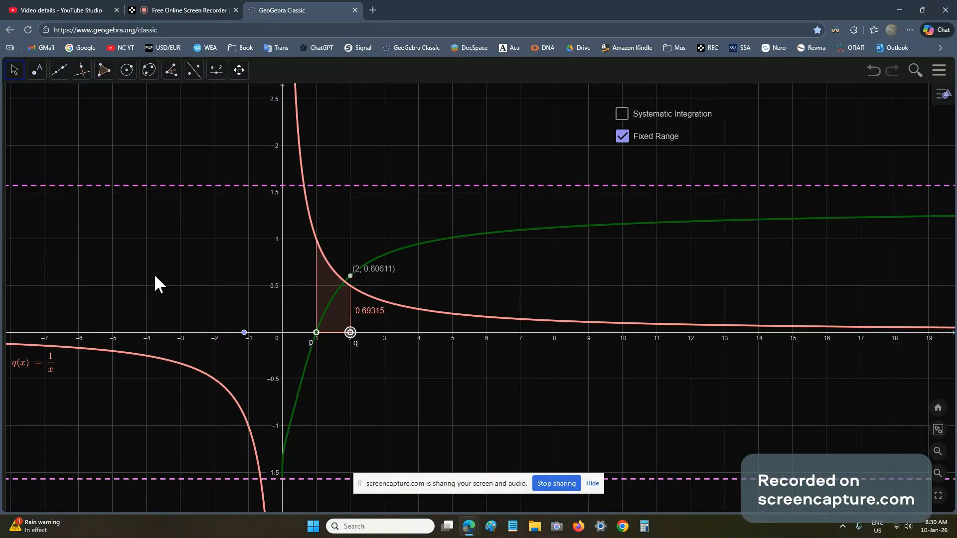
mouse_move(169, 292)
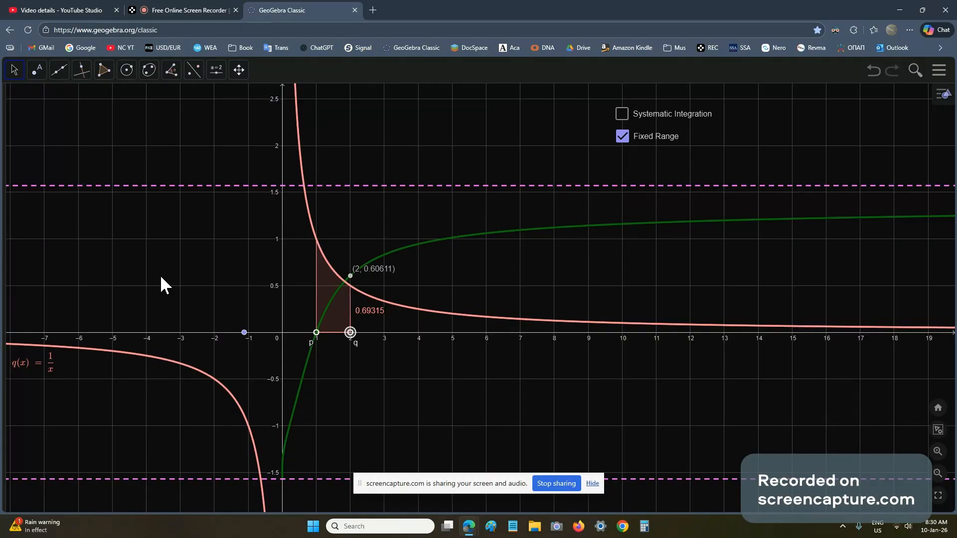
mouse_move(163, 279)
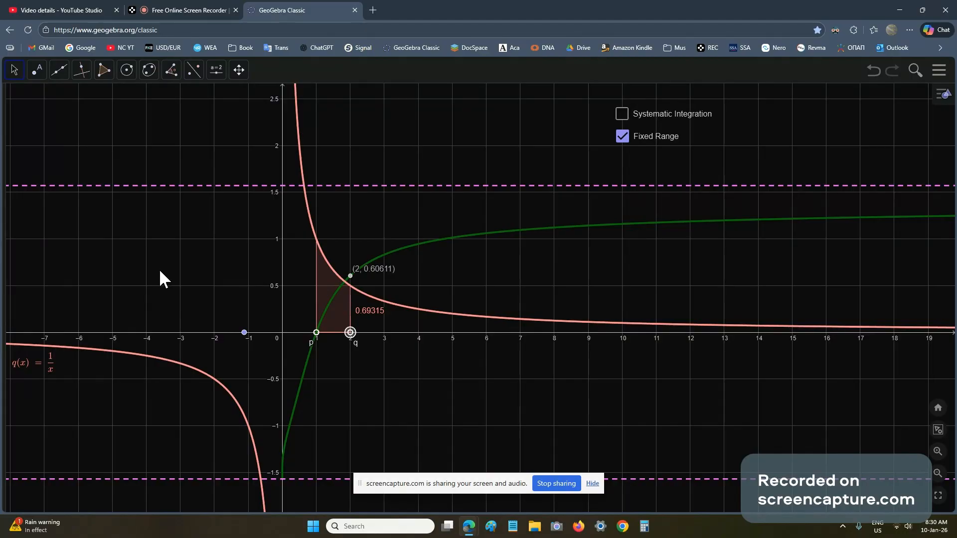
mouse_move(250, 446)
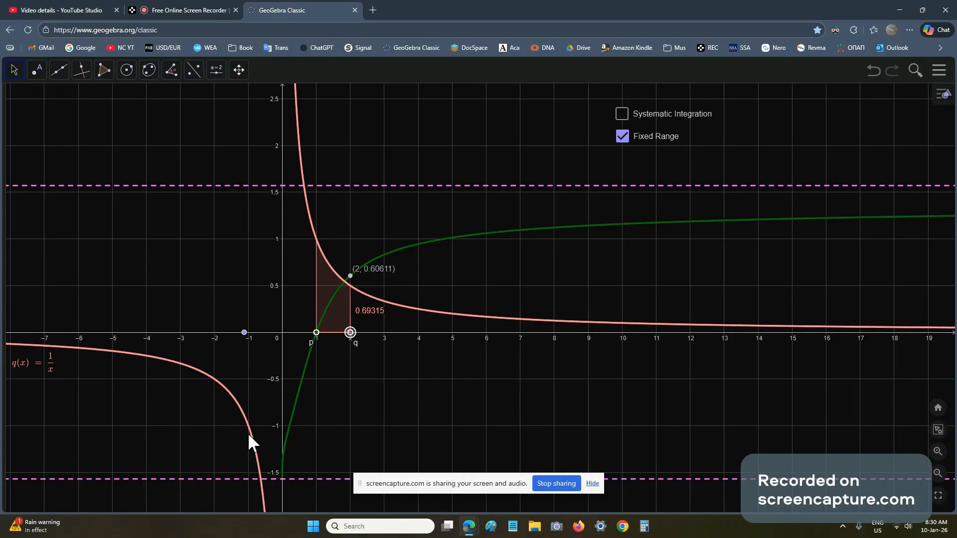
mouse_move(397, 405)
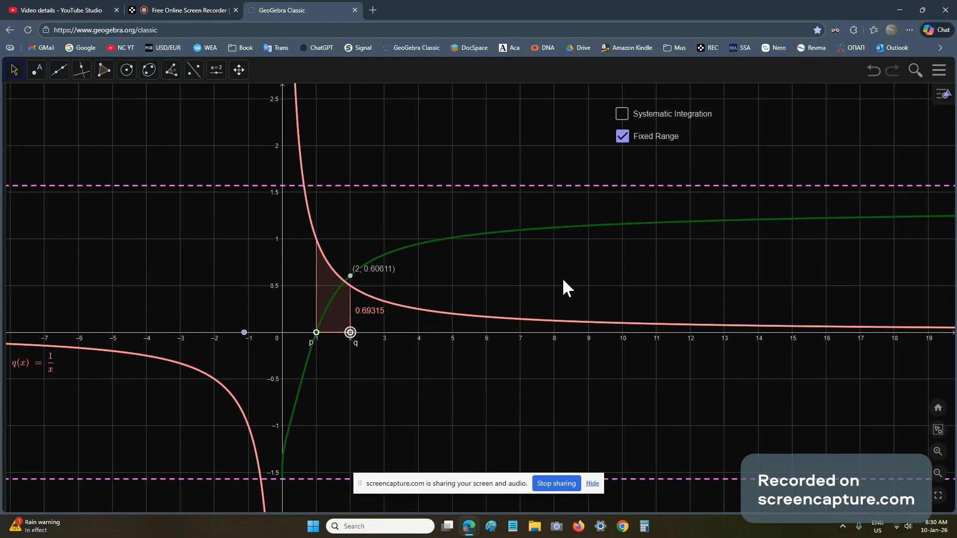
mouse_move(446, 503)
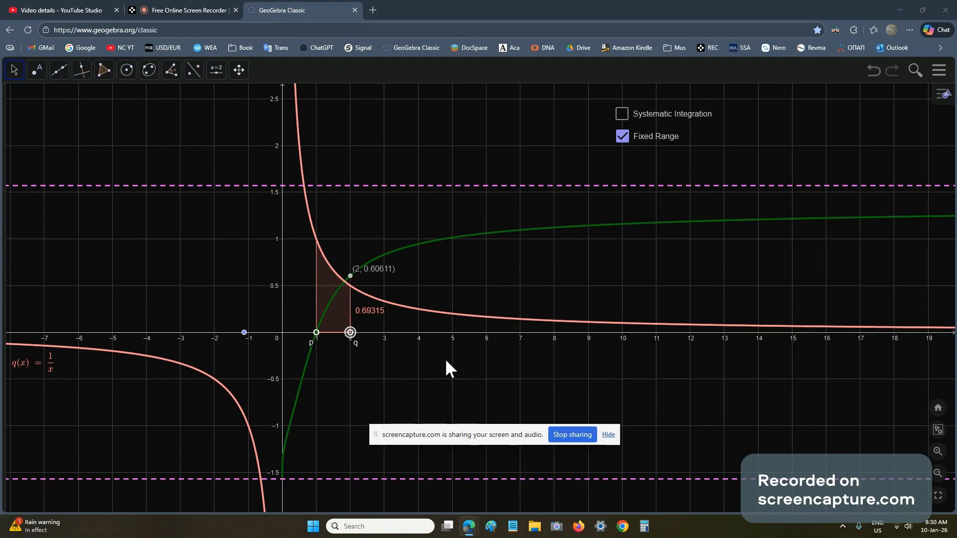
mouse_move(663, 165)
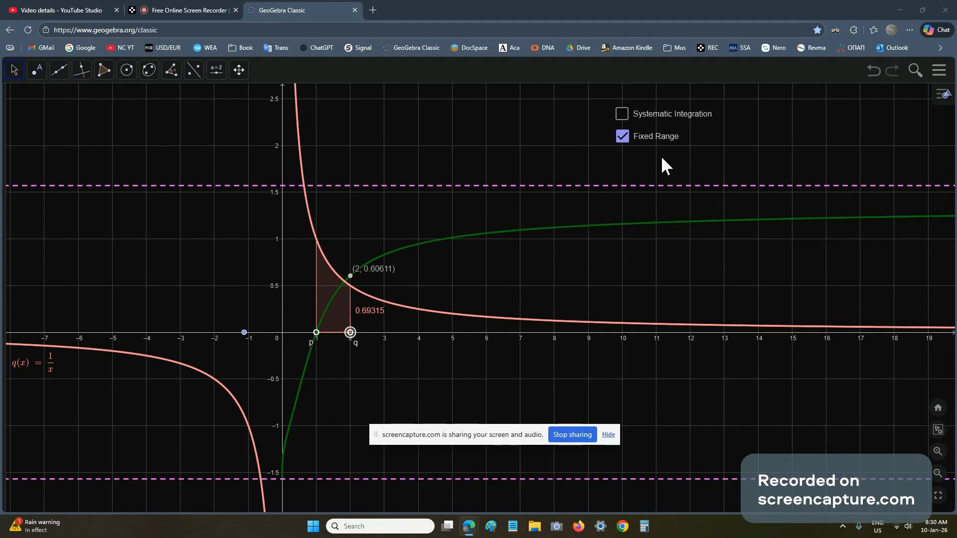
mouse_move(461, 373)
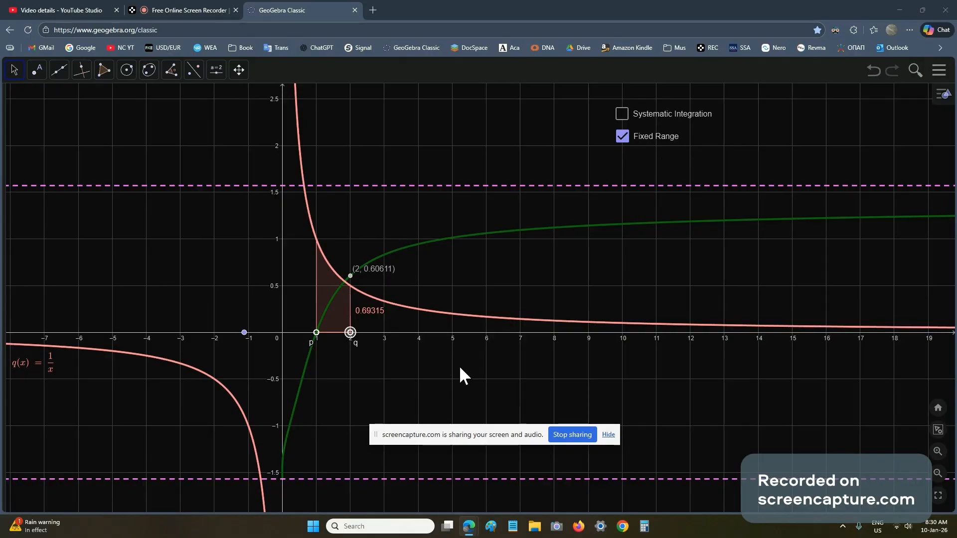
mouse_move(464, 360)
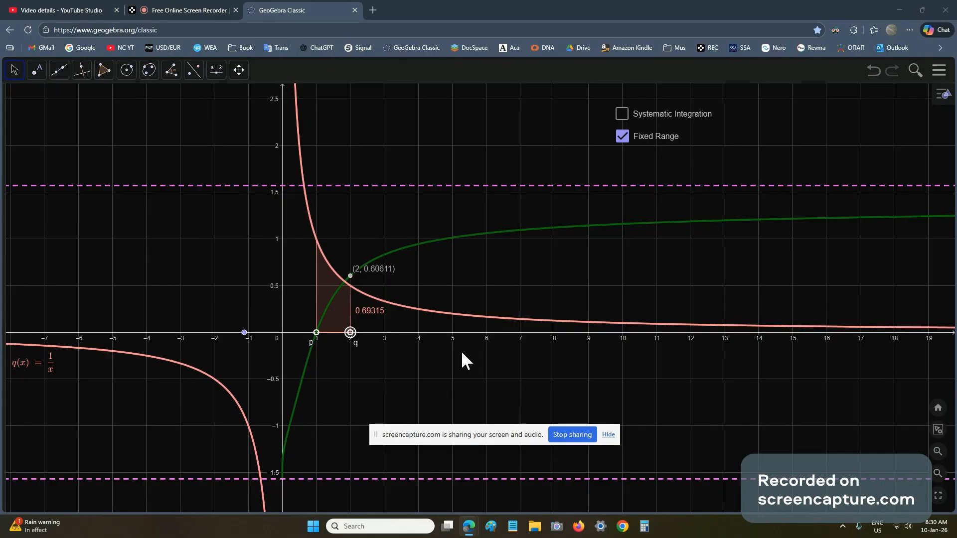
mouse_move(487, 343)
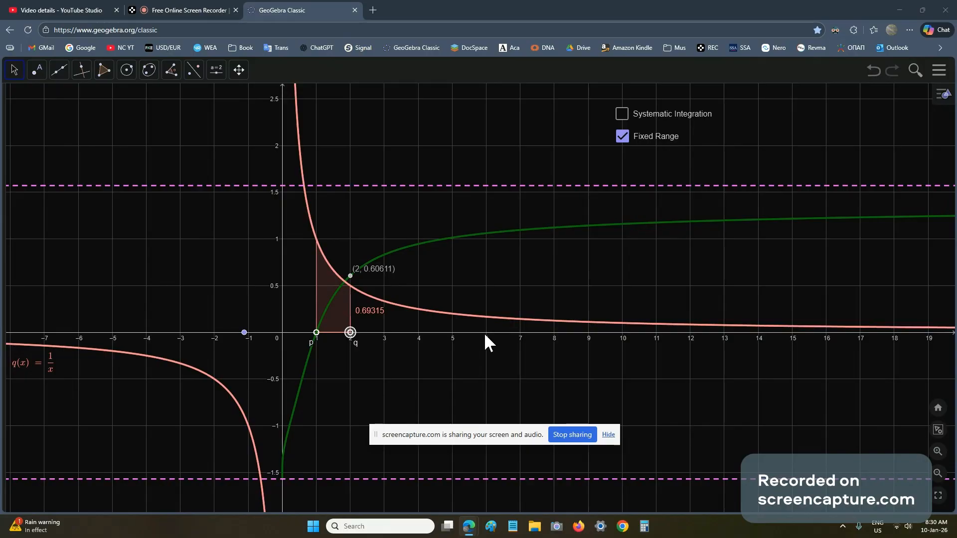
mouse_move(443, 400)
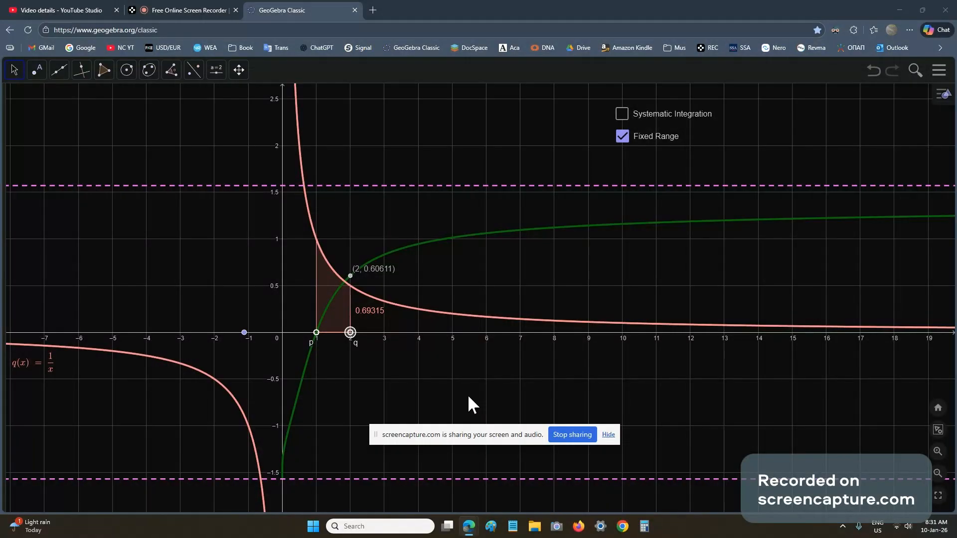
mouse_move(322, 487)
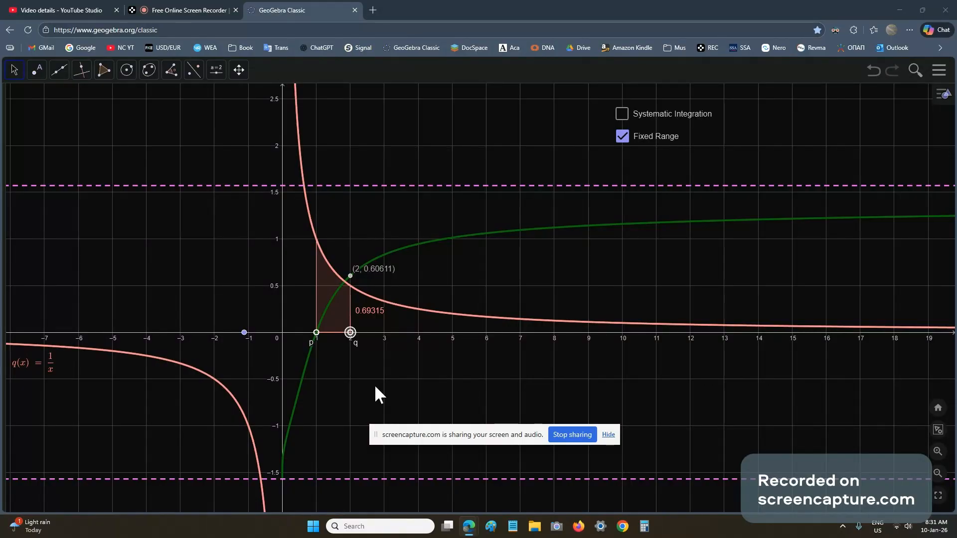
mouse_move(393, 383)
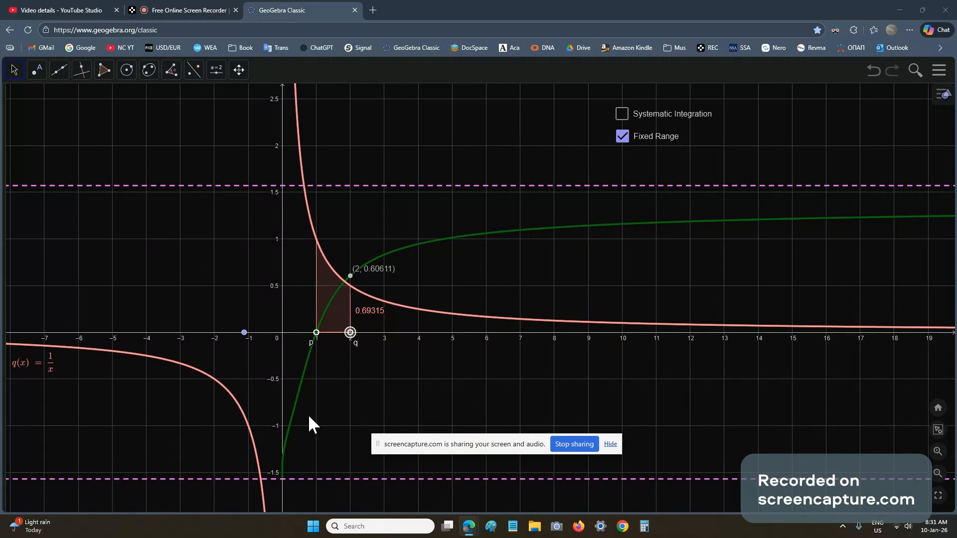
mouse_move(376, 390)
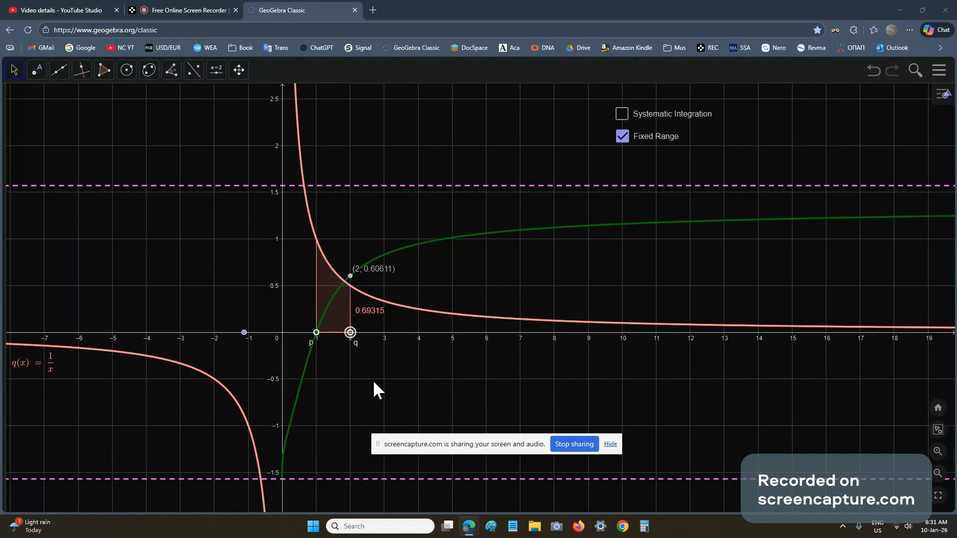
mouse_move(433, 478)
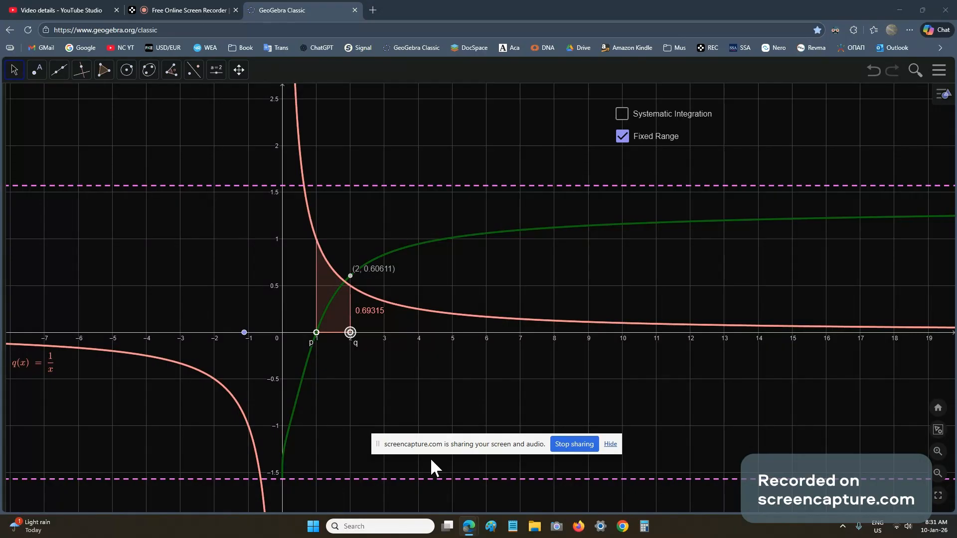
mouse_move(445, 459)
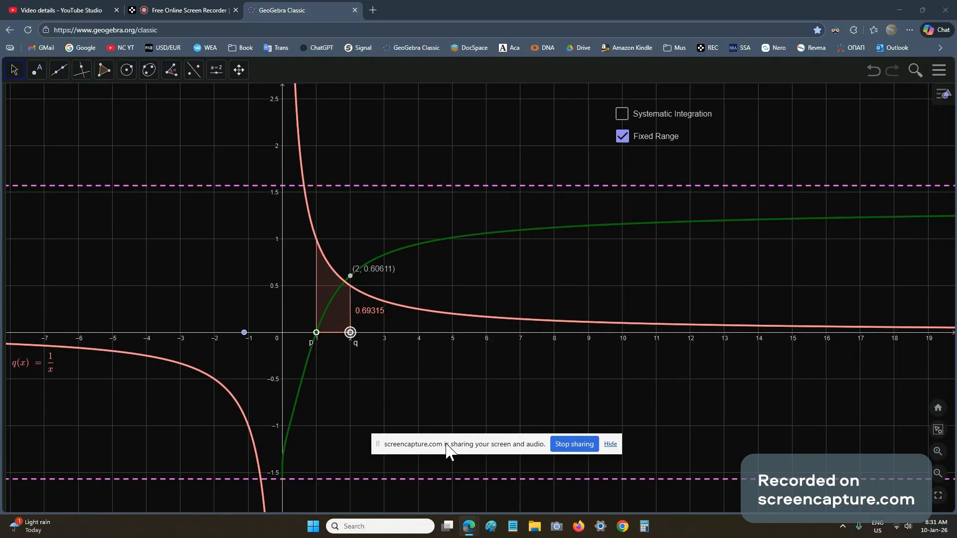
mouse_move(352, 430)
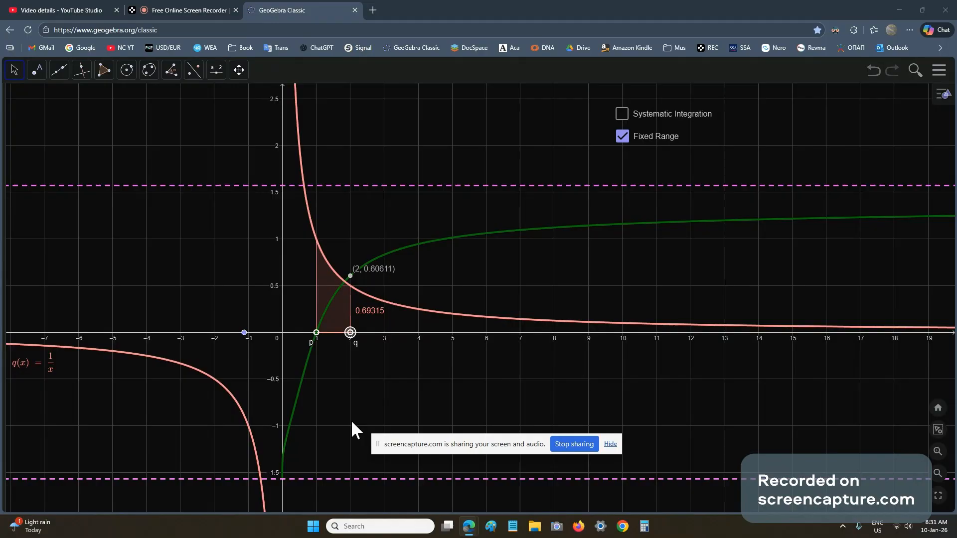
mouse_move(408, 409)
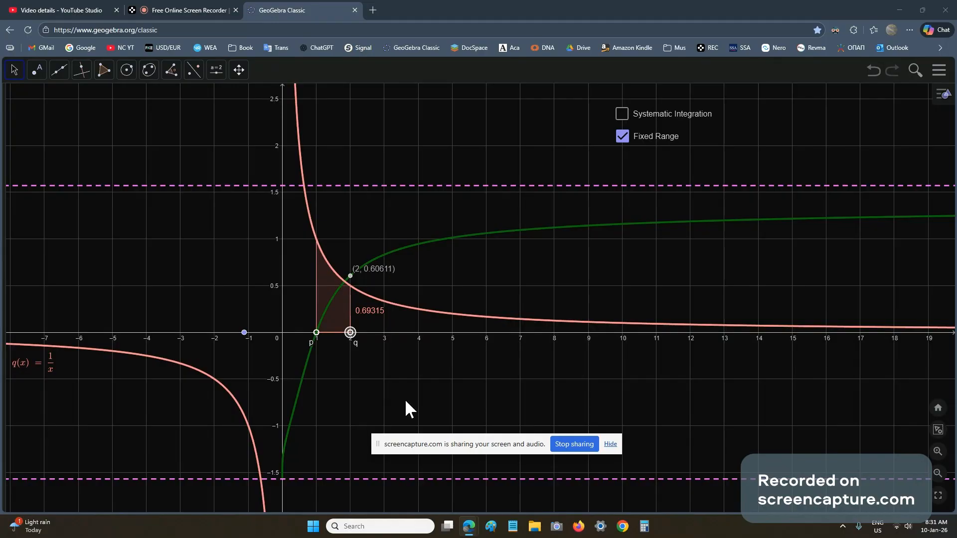
mouse_move(453, 384)
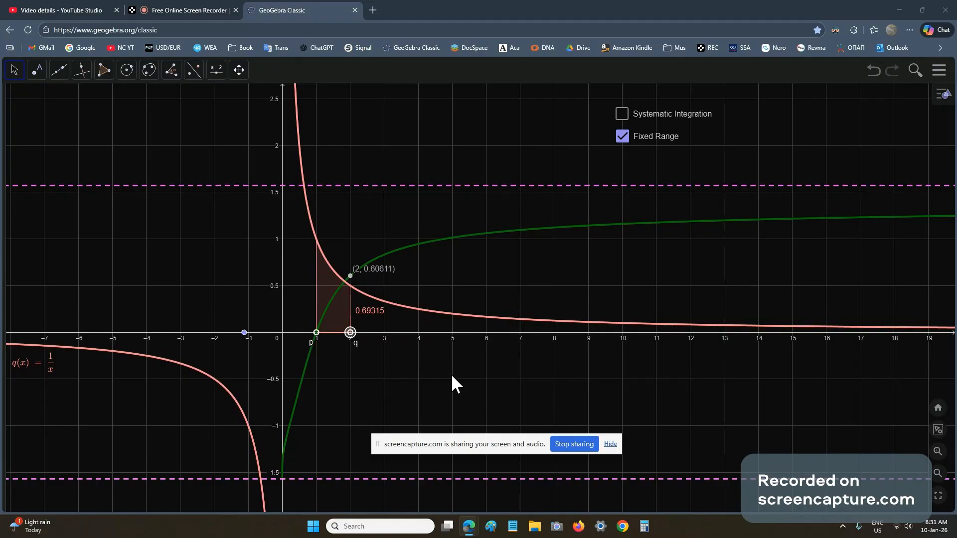
mouse_move(463, 378)
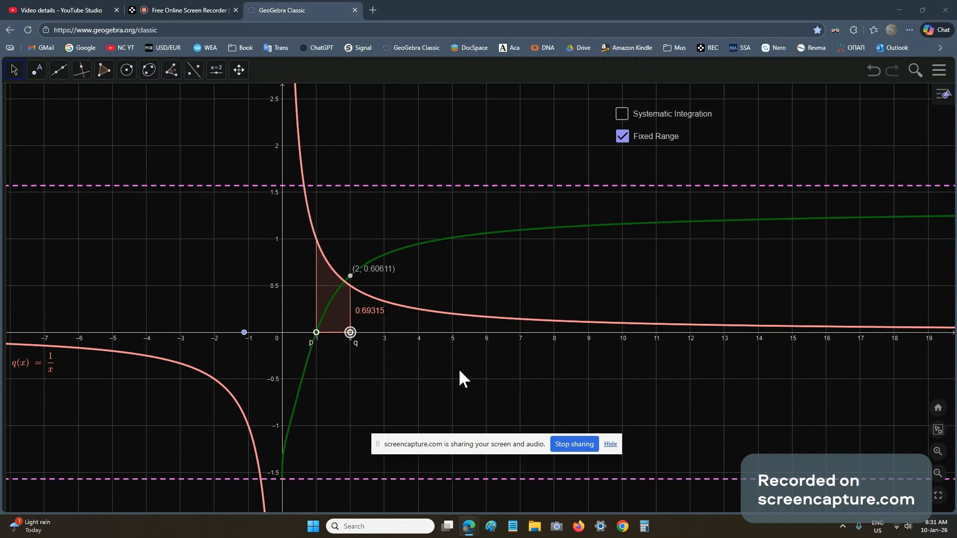
mouse_move(437, 396)
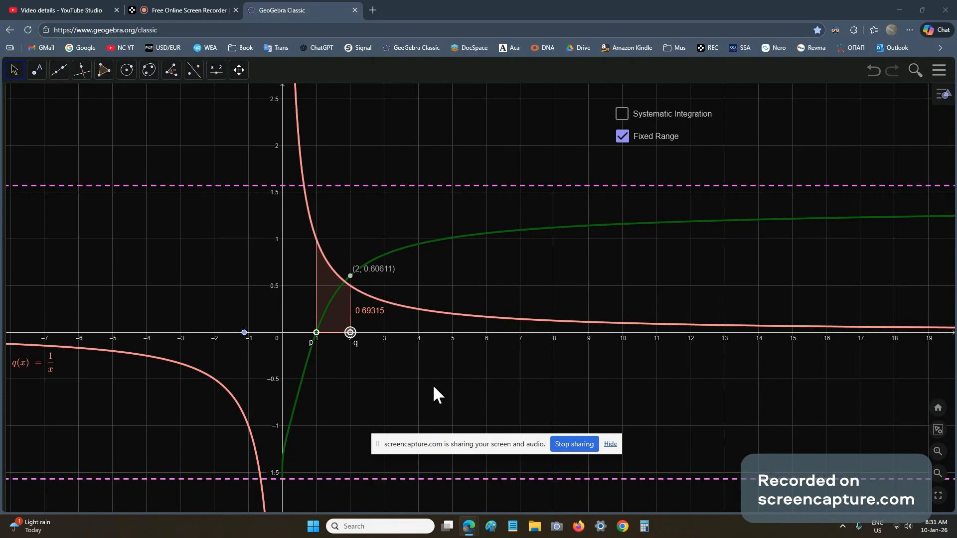
mouse_move(395, 423)
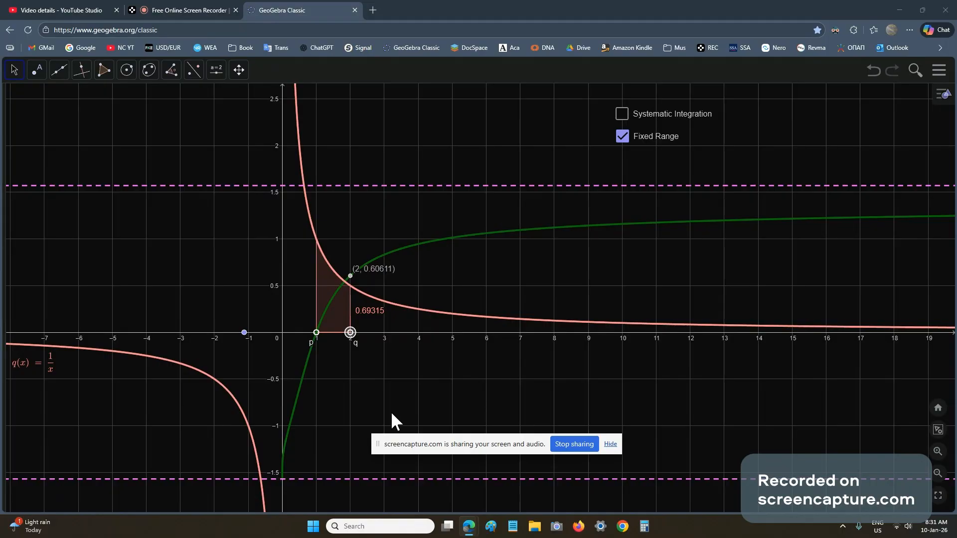
mouse_move(401, 375)
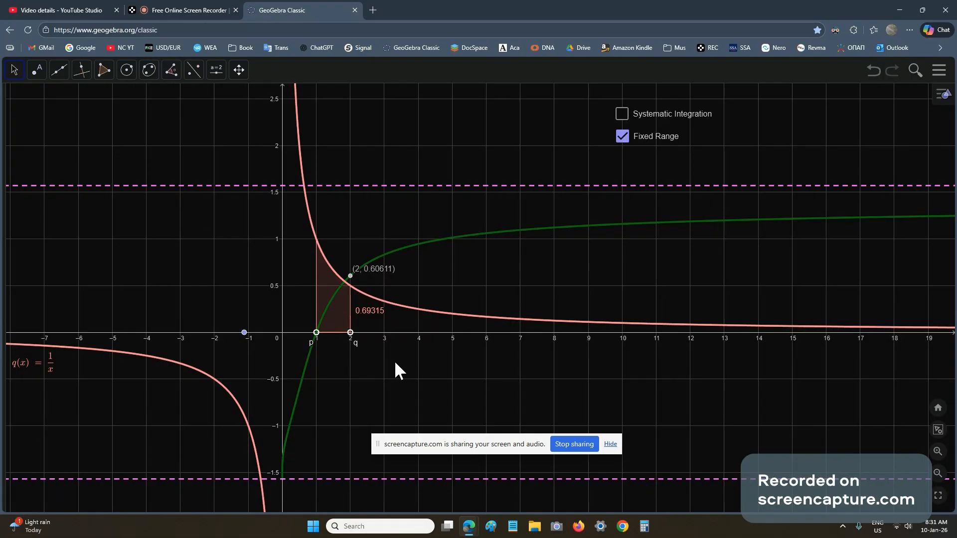
mouse_move(374, 388)
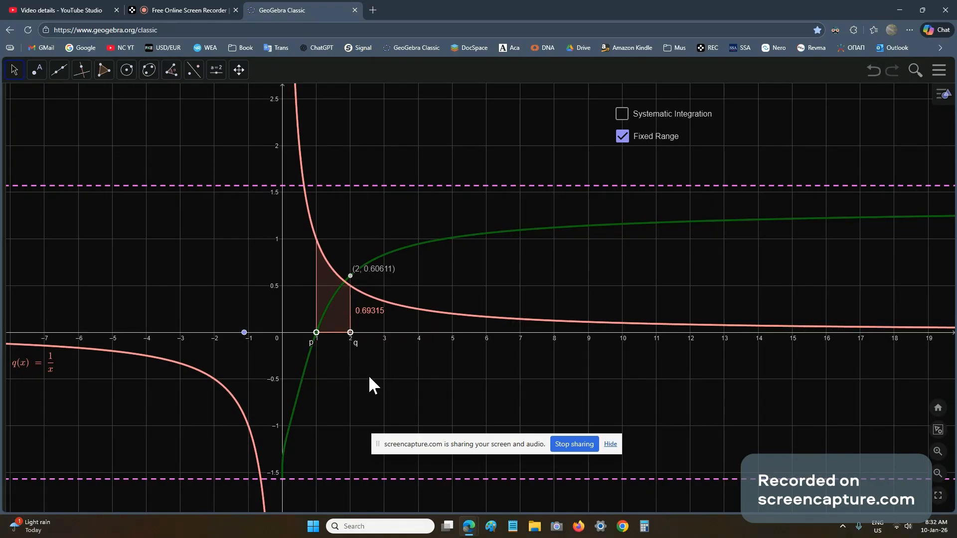
mouse_move(415, 395)
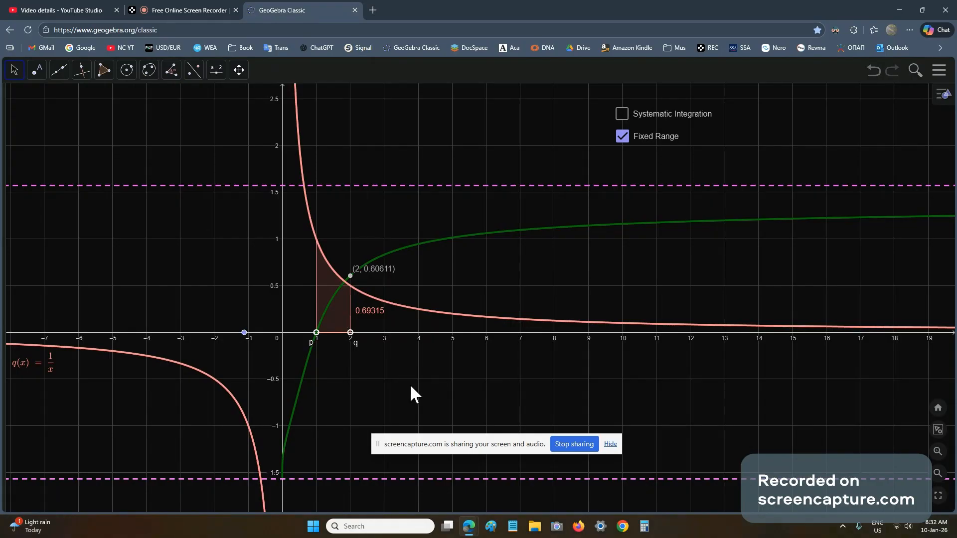
mouse_move(420, 387)
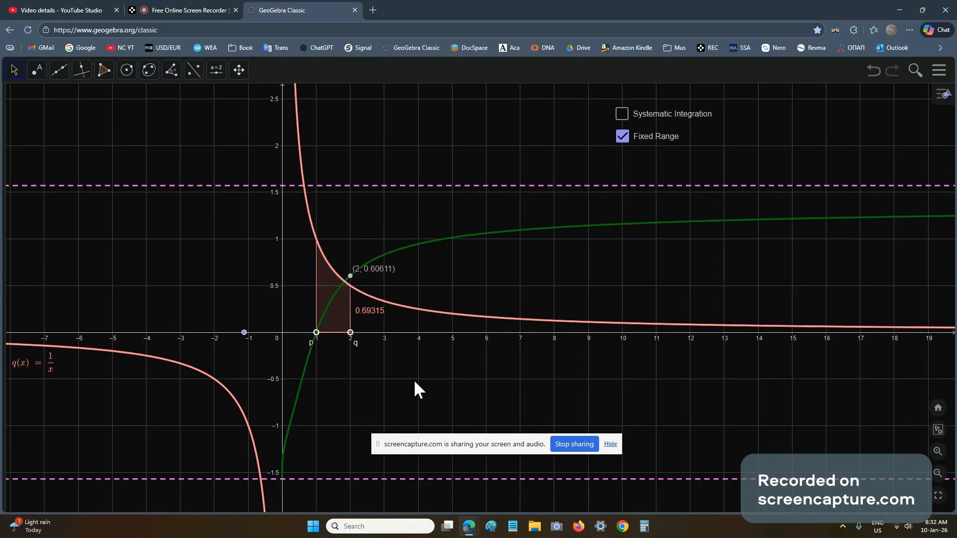
mouse_move(422, 387)
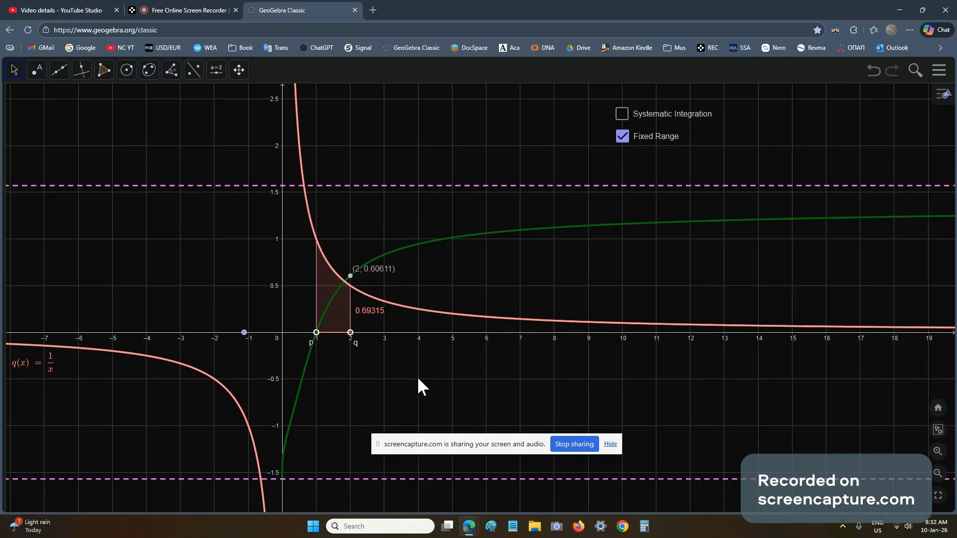
mouse_move(445, 386)
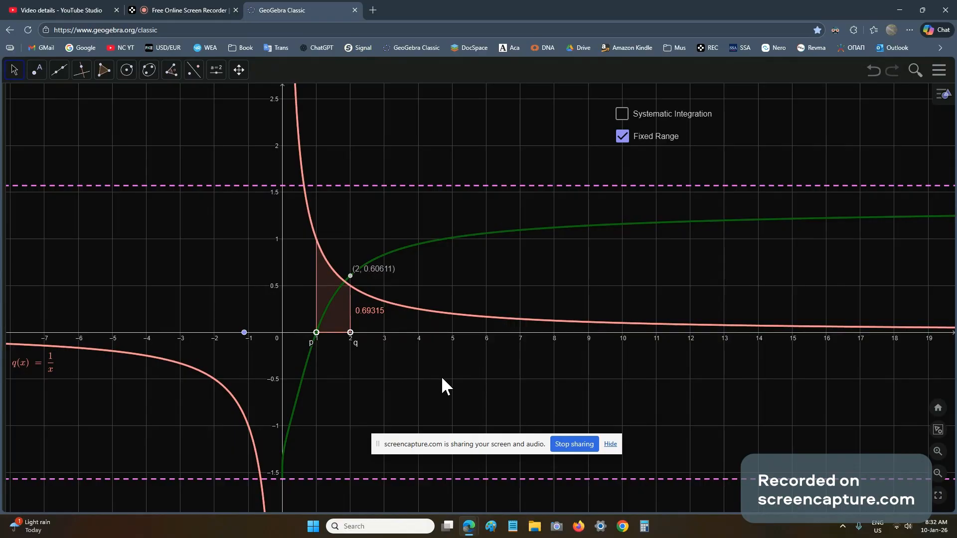
mouse_move(443, 382)
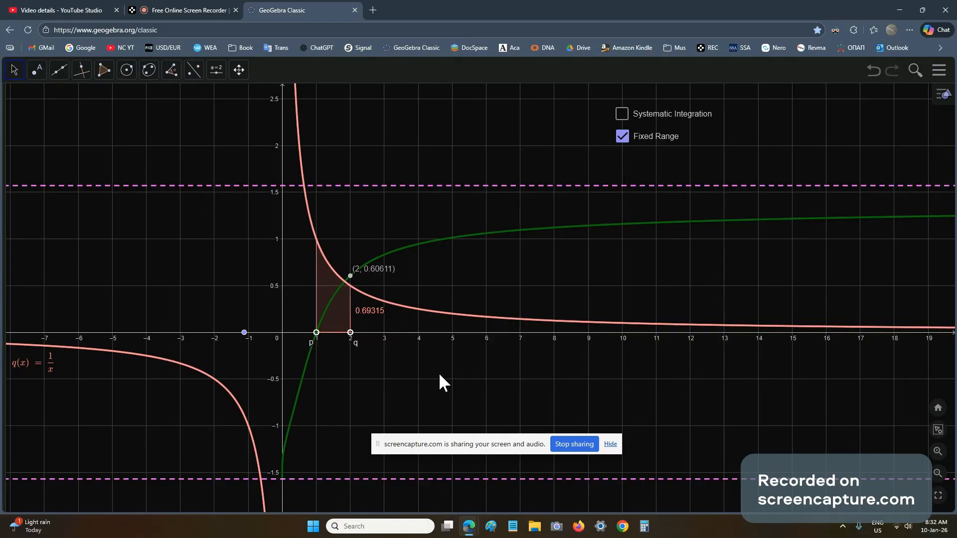
mouse_move(419, 396)
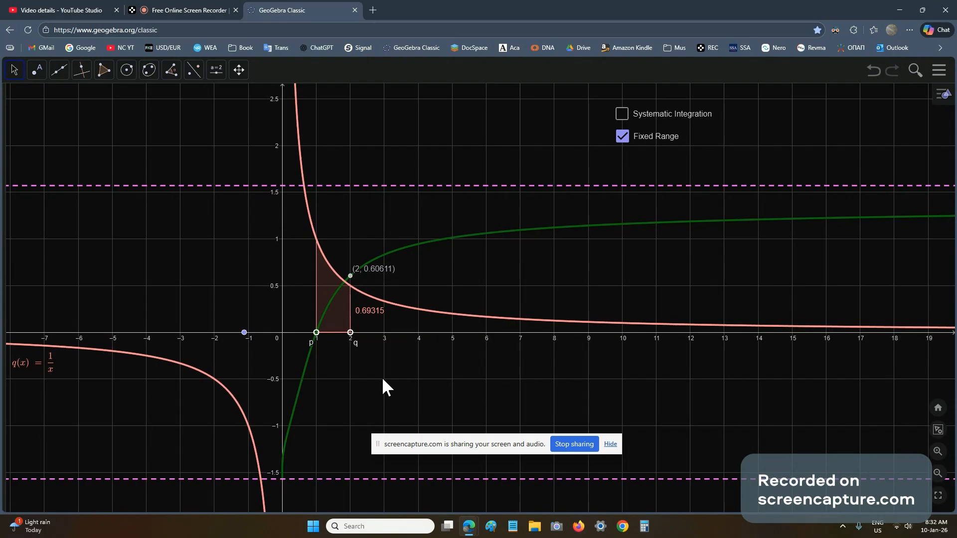
mouse_move(379, 411)
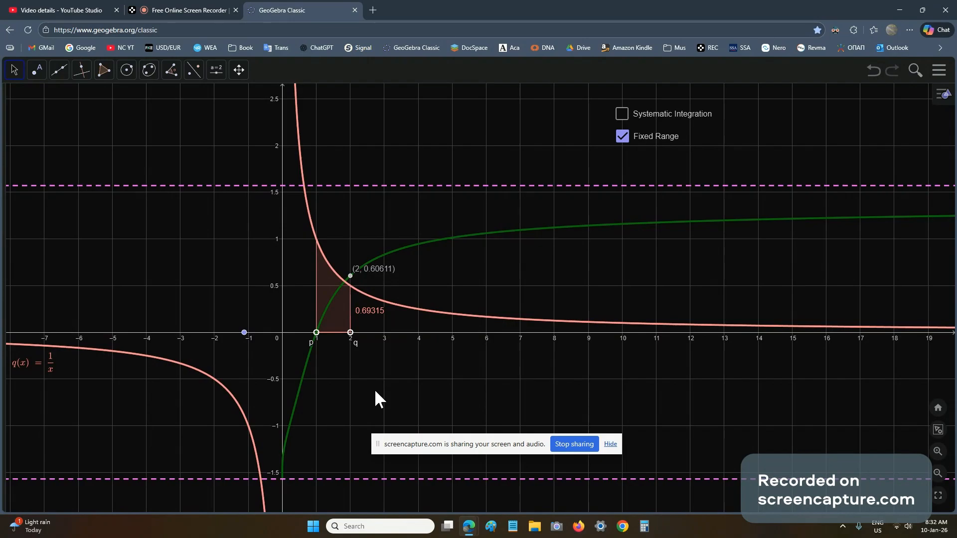
mouse_move(358, 389)
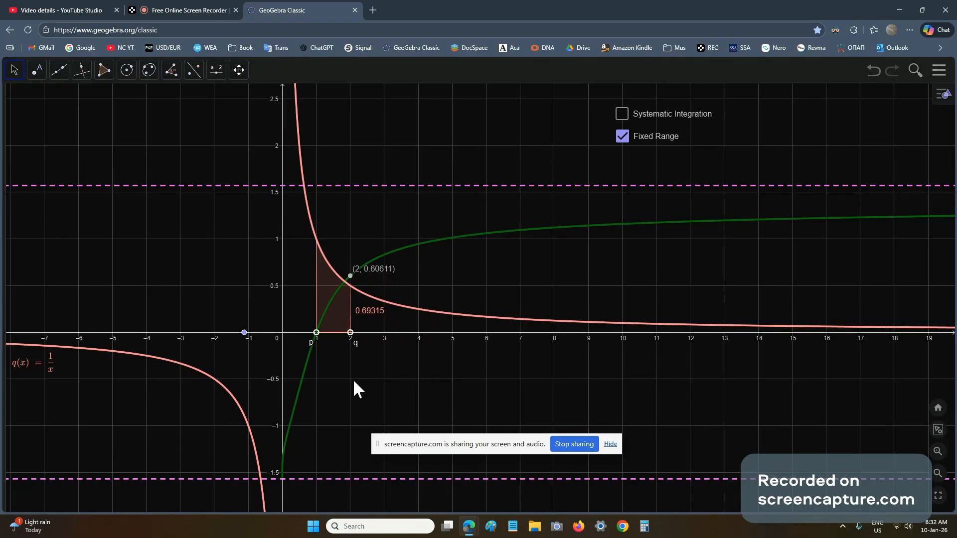
mouse_move(482, 273)
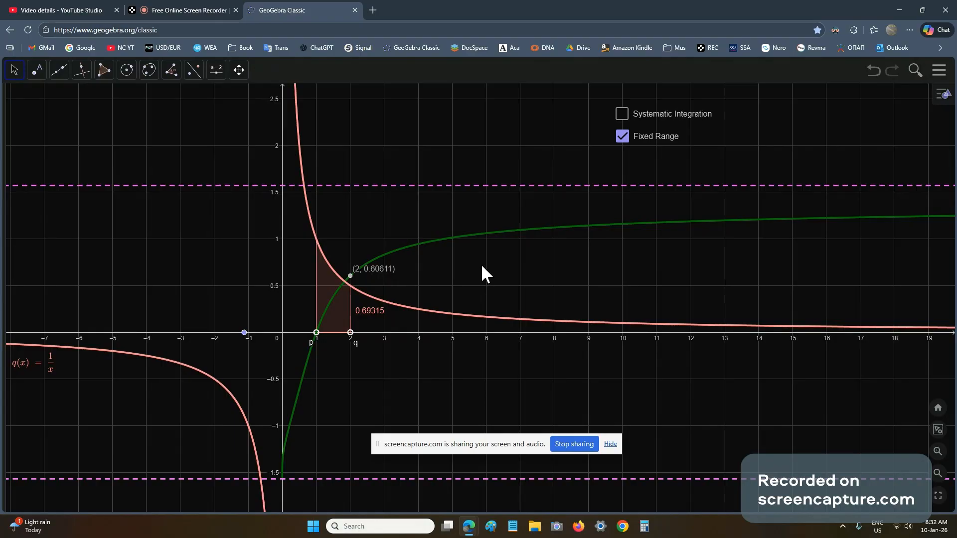